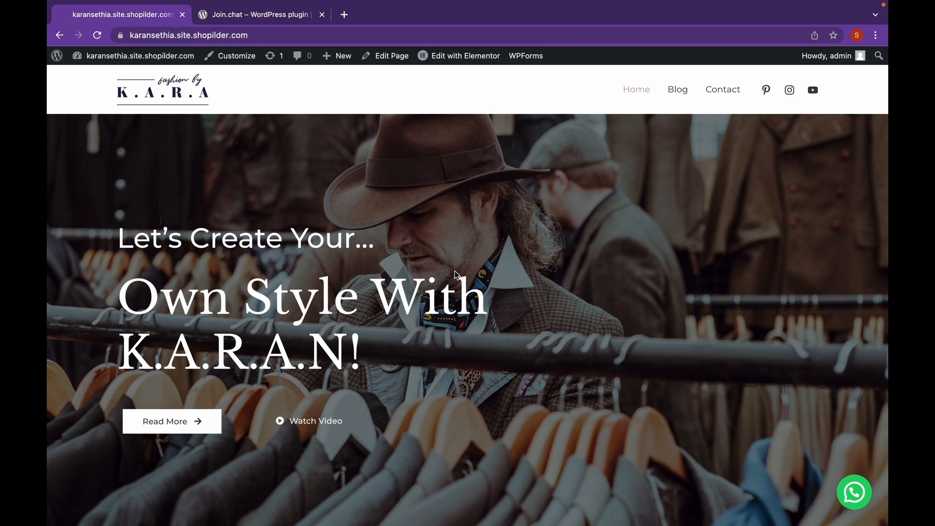
mouse_move(678, 90)
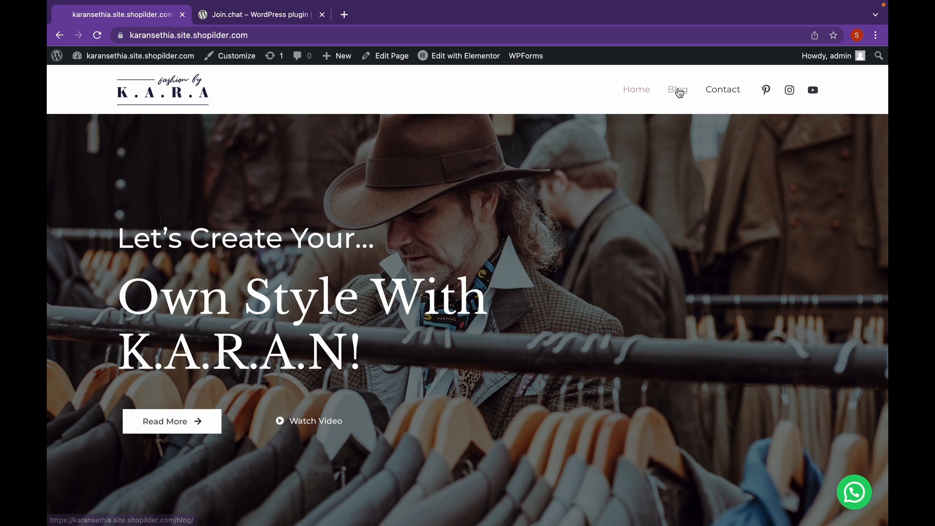
Open the Summer Dressings post from the Blog page and scroll to its comments and Leave A Comment form.
click(677, 90)
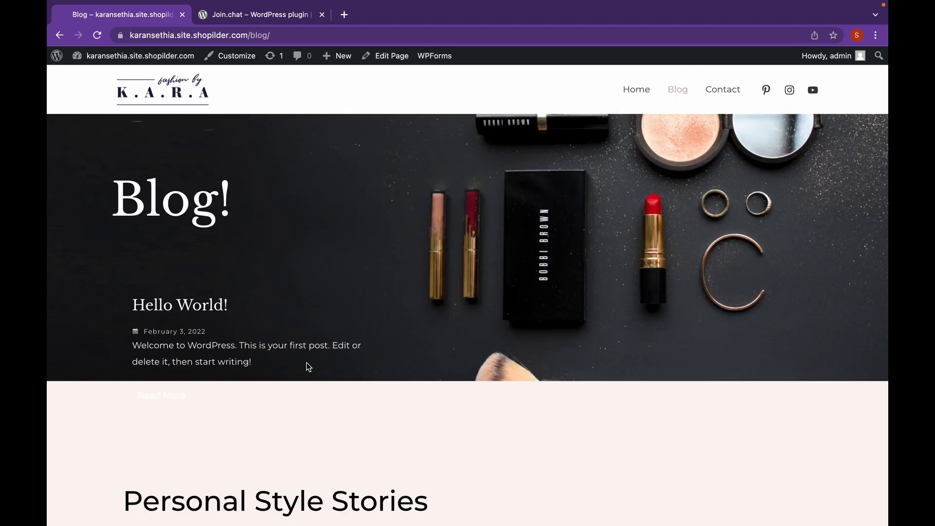
scroll(down, 3)
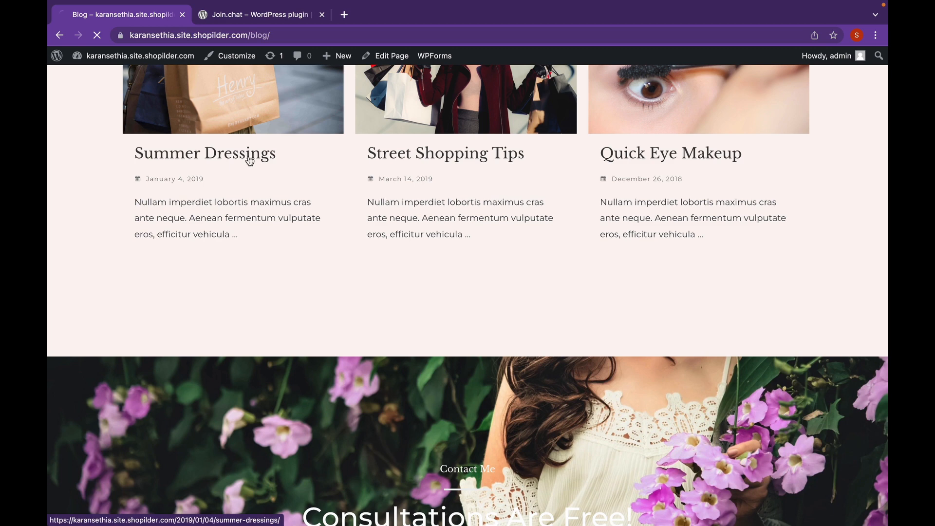
click(200, 153)
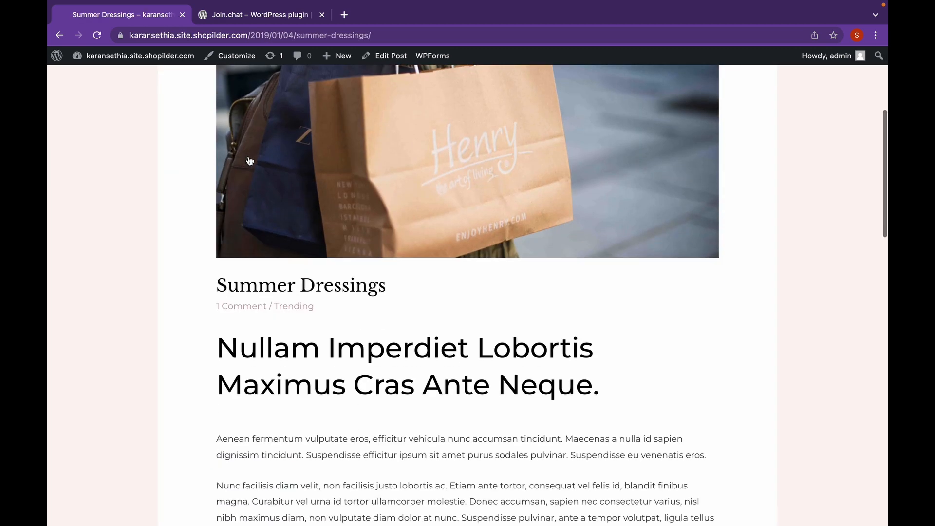
scroll(down, 3)
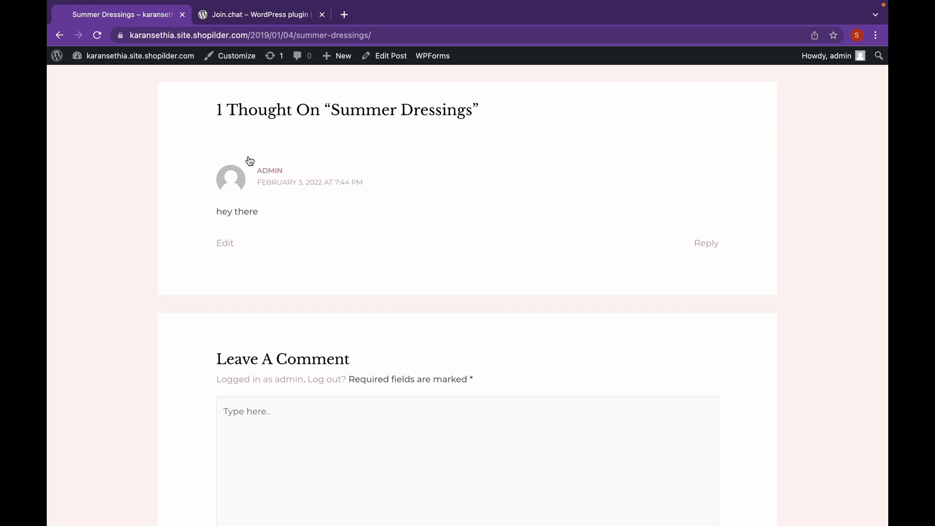
scroll(down, 3)
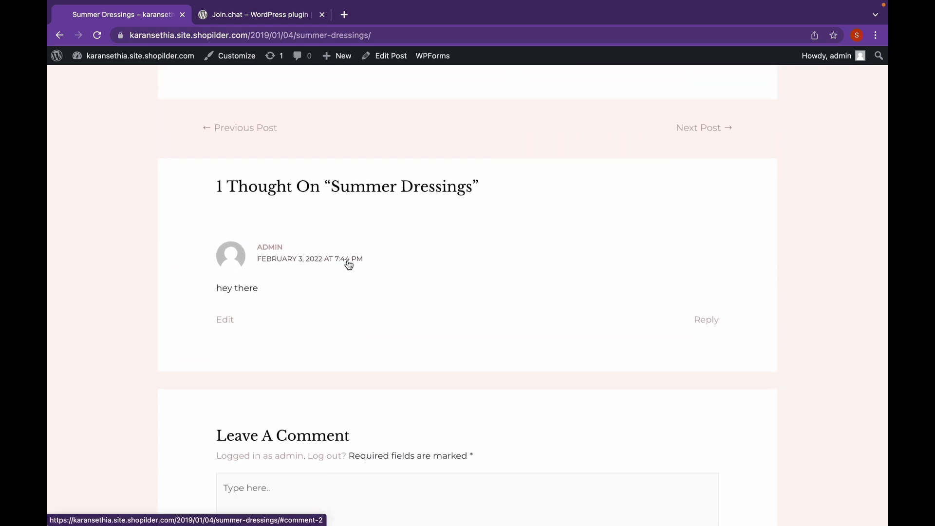
mouse_move(340, 259)
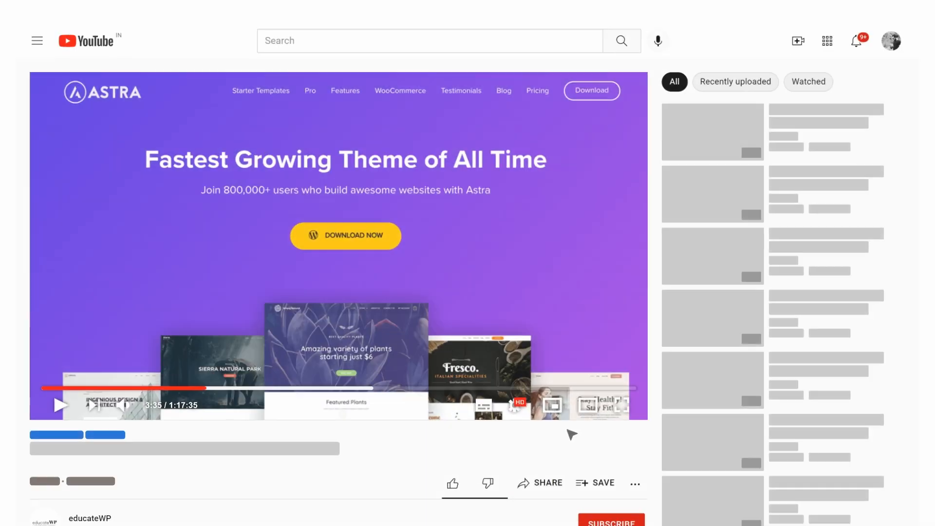
Download the wpDiscuz plugin zip from WordPress.org and return to the Summer Dressings post tab.
scroll(down, 3)
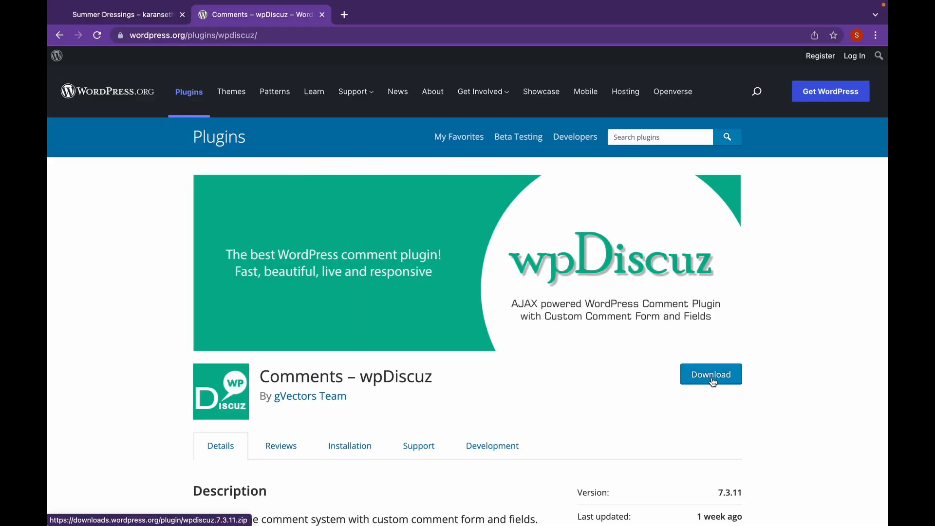
click(710, 374)
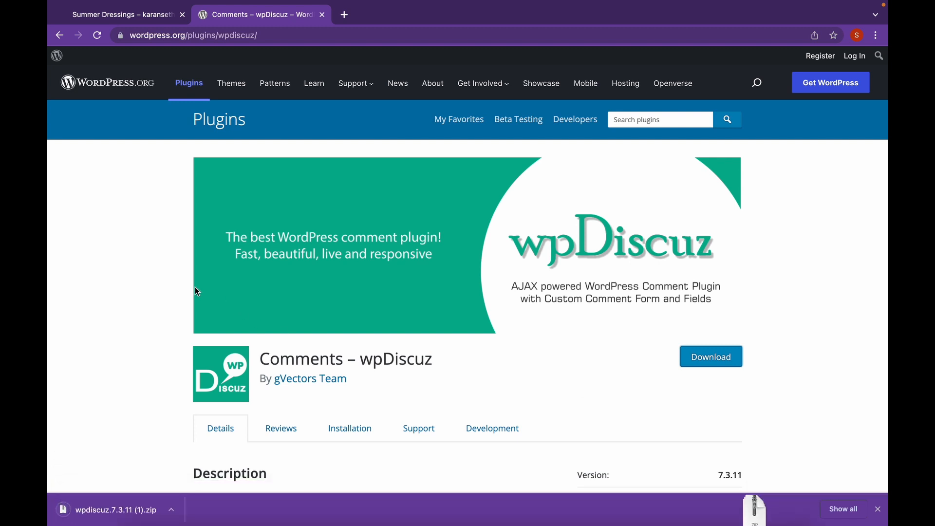
click(119, 14)
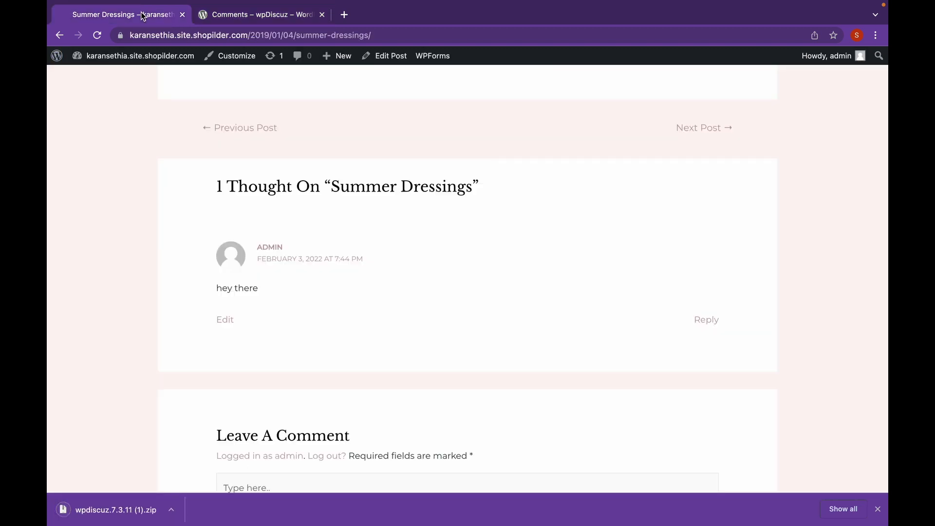
From the admin dashboard go to Plugins > Add New and show the Upload Plugin form.
click(140, 55)
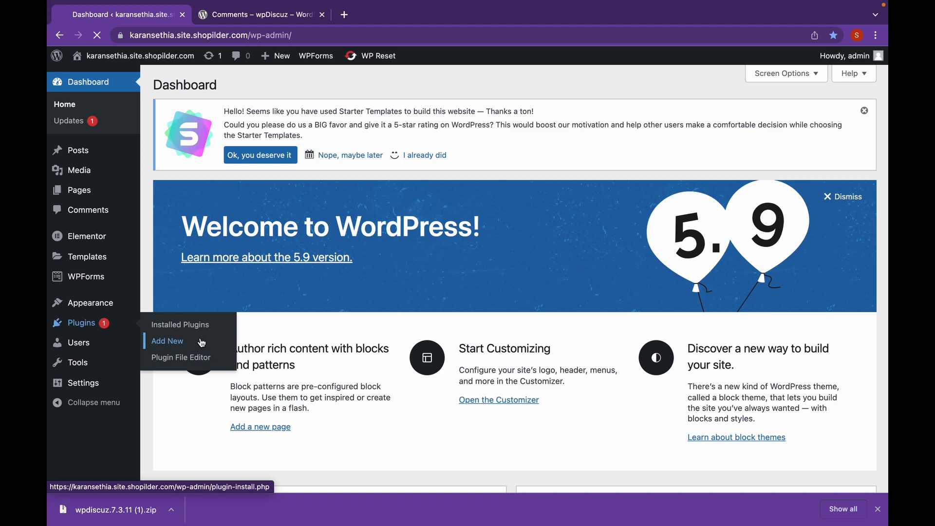
click(167, 341)
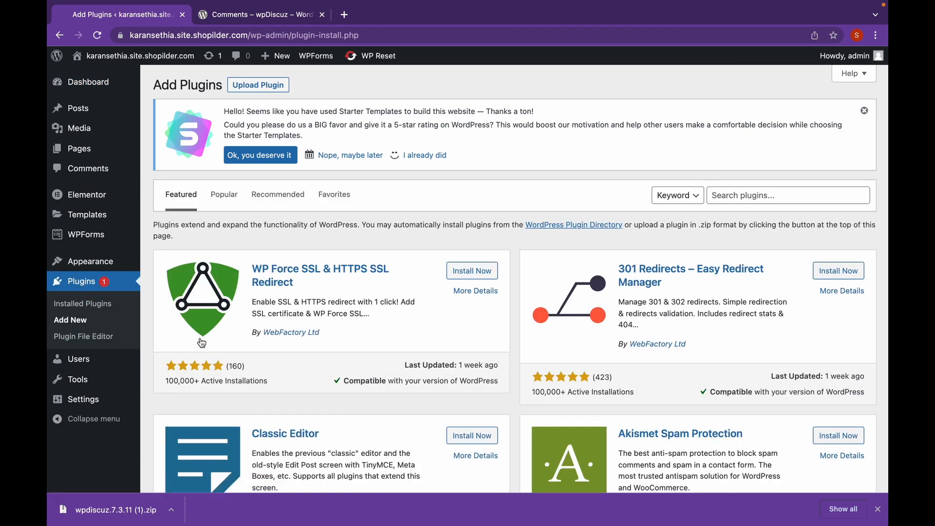
click(257, 84)
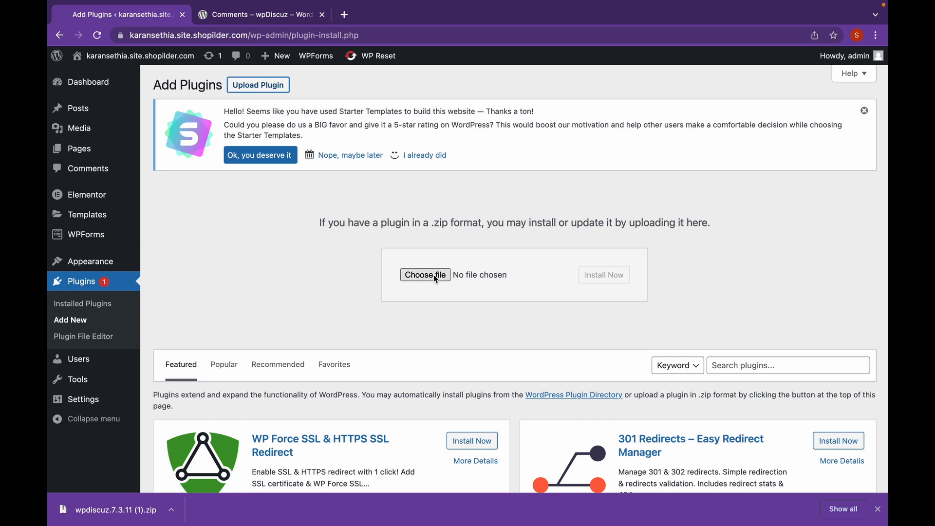
Choose the downloaded wpdiscuz zip as the plugin file to upload.
click(425, 275)
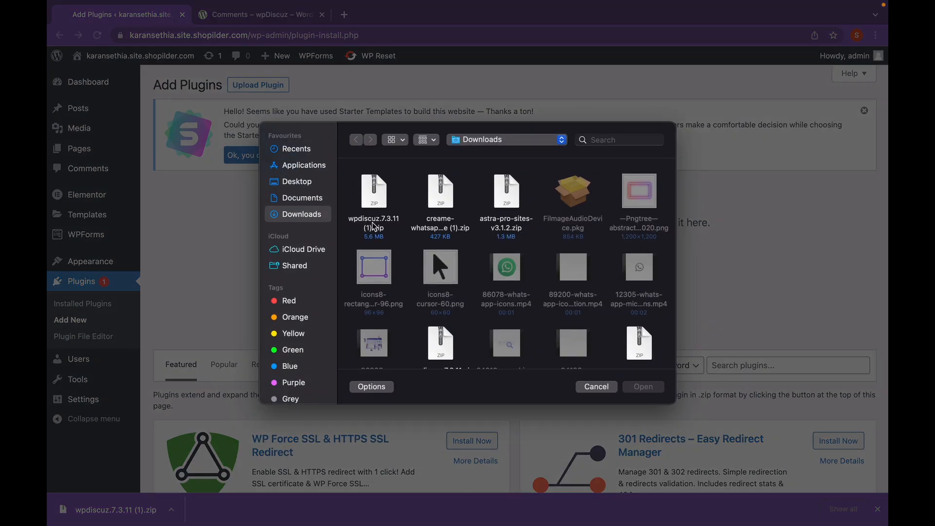
click(373, 192)
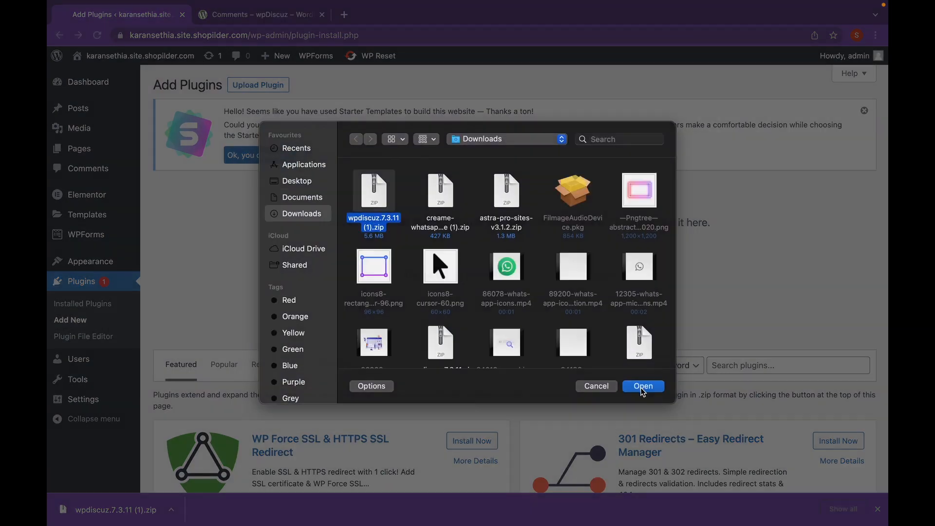
click(642, 385)
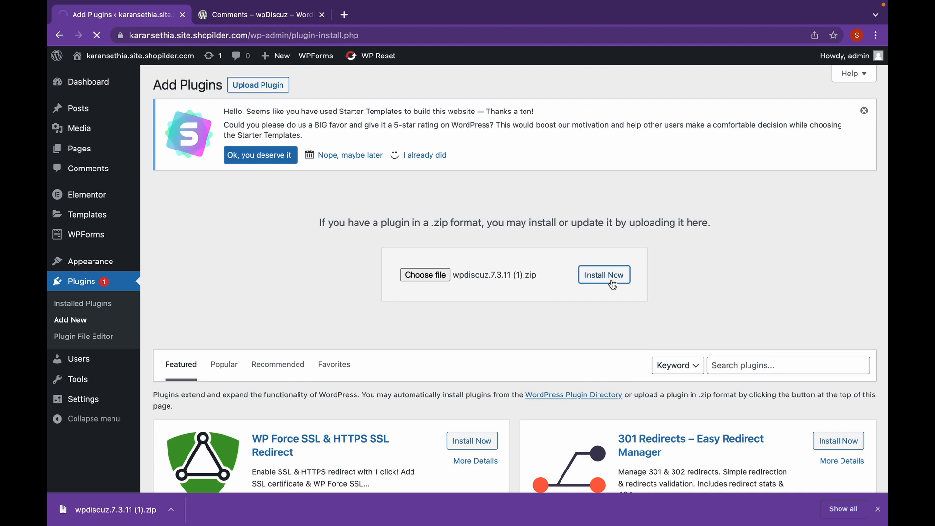
Install and activate the uploaded wpDiscuz plugin, then go to its Settings from the Installed Plugins list.
click(603, 274)
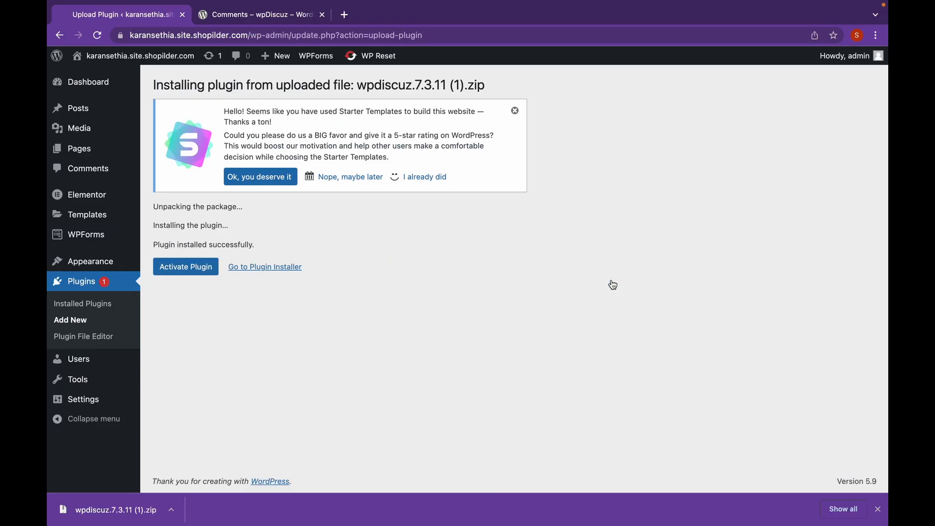
mouse_move(91, 261)
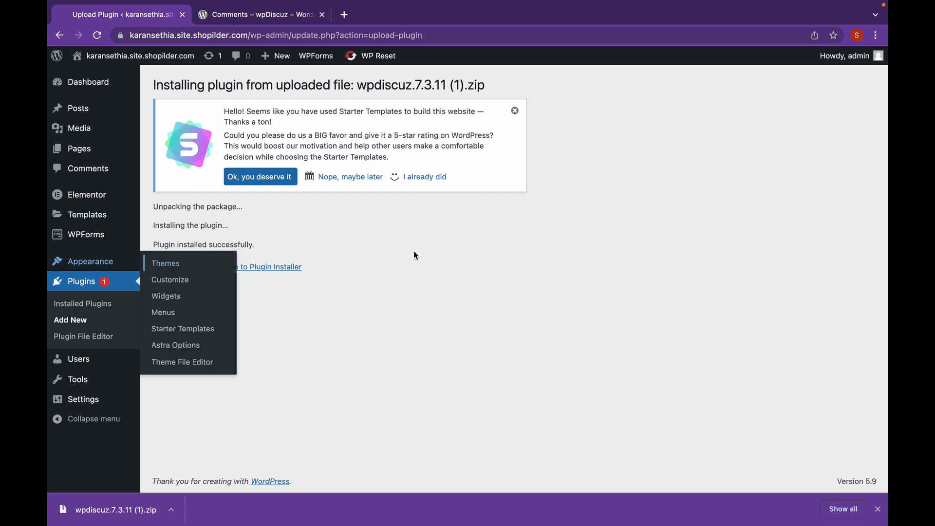
click(185, 267)
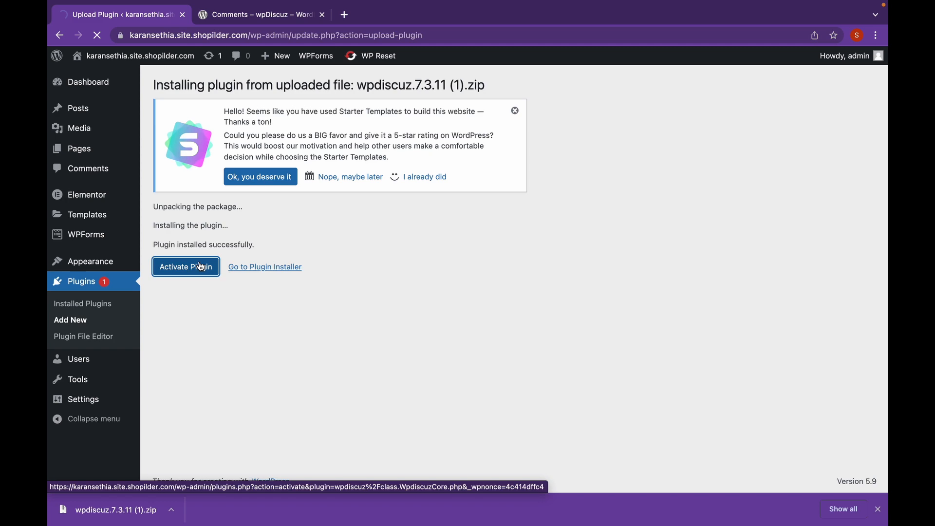
click(185, 267)
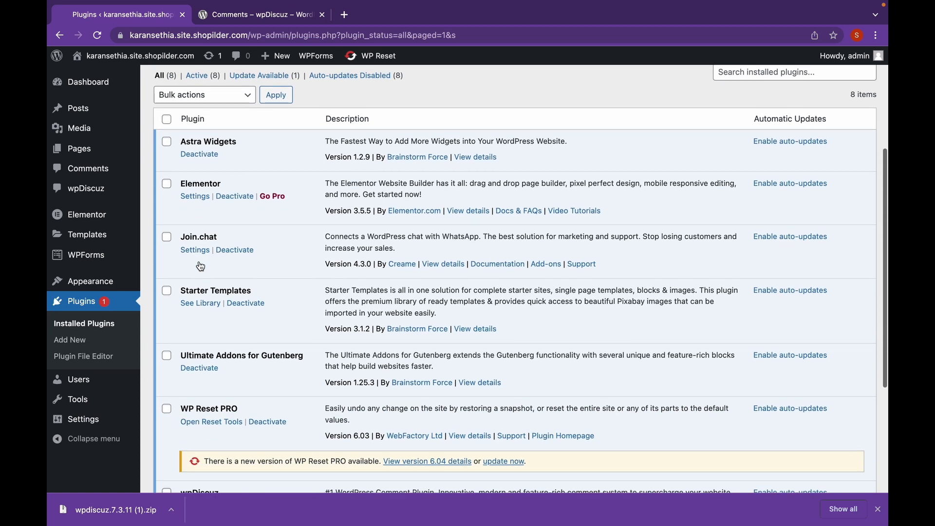
scroll(down, 3)
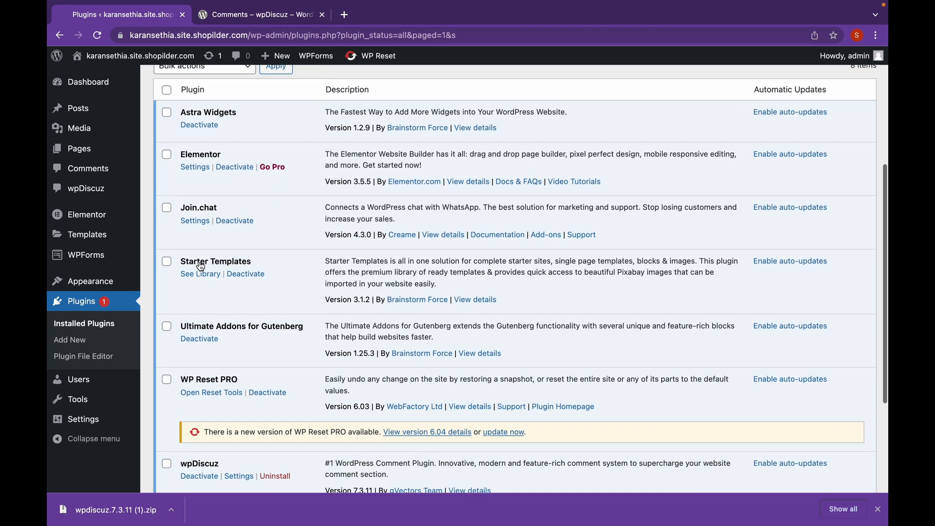
click(238, 418)
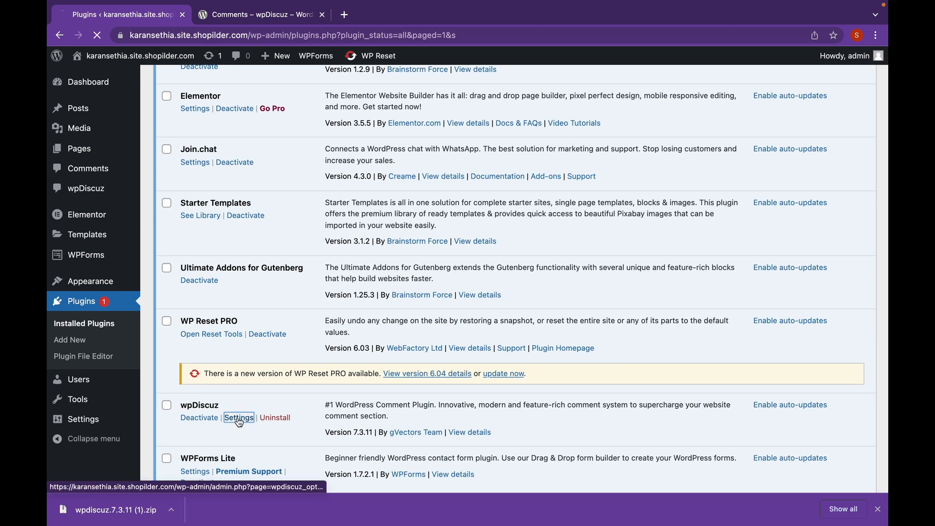
In wizard Step 1, try the Dark comments style and switch back to Light.
click(239, 418)
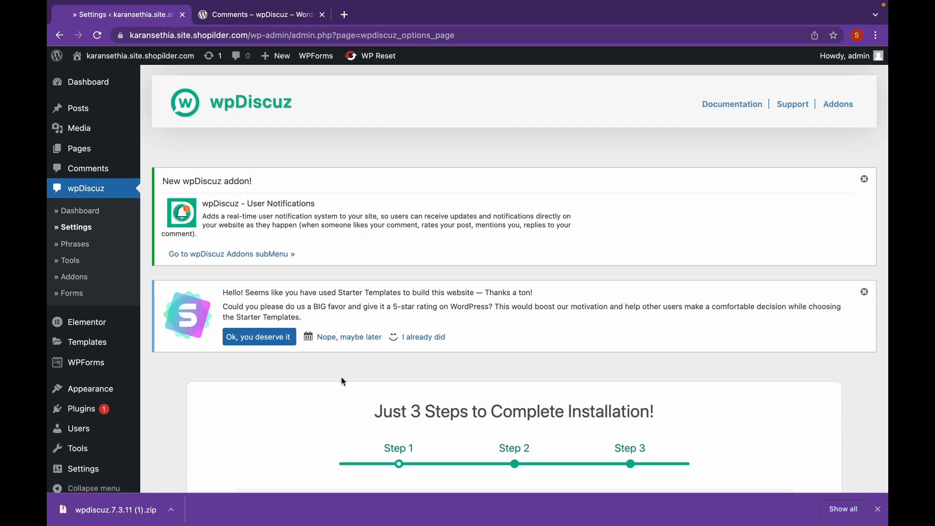
scroll(down, 3)
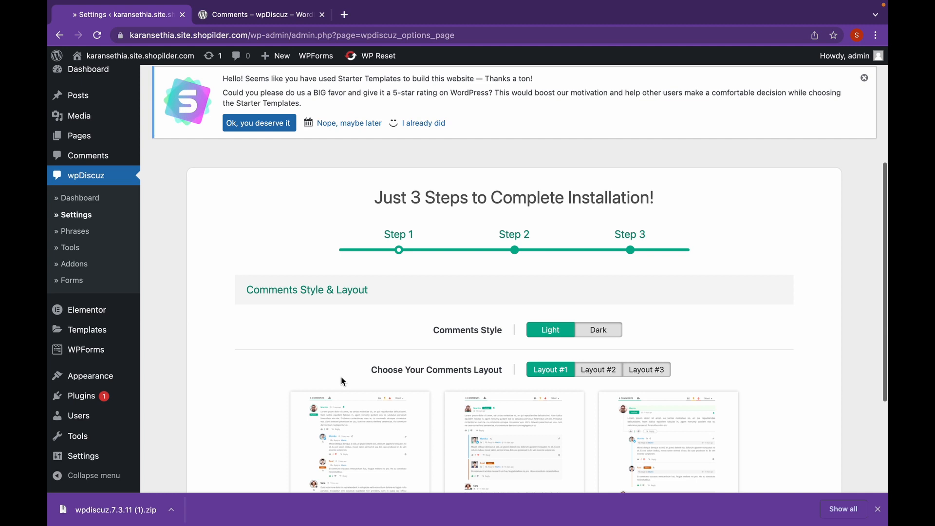
scroll(down, 3)
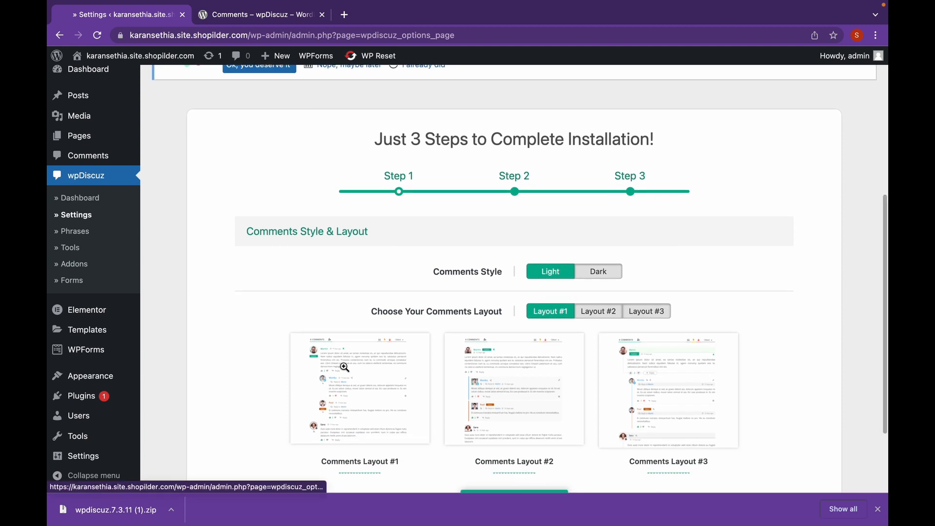
mouse_move(607, 281)
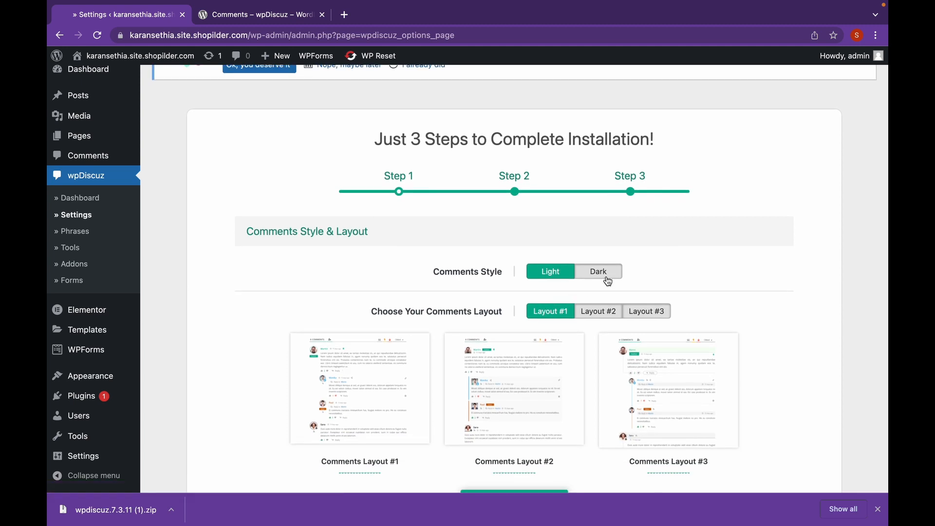
click(597, 272)
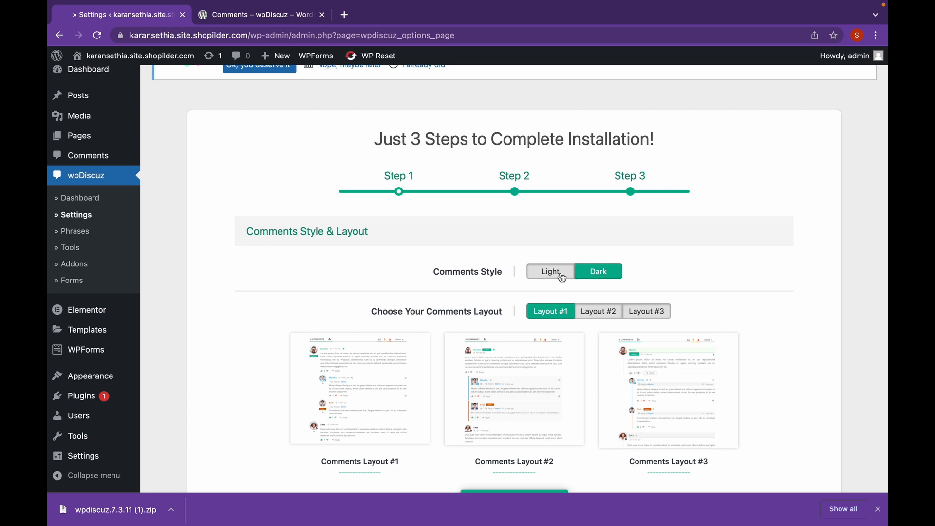
click(550, 272)
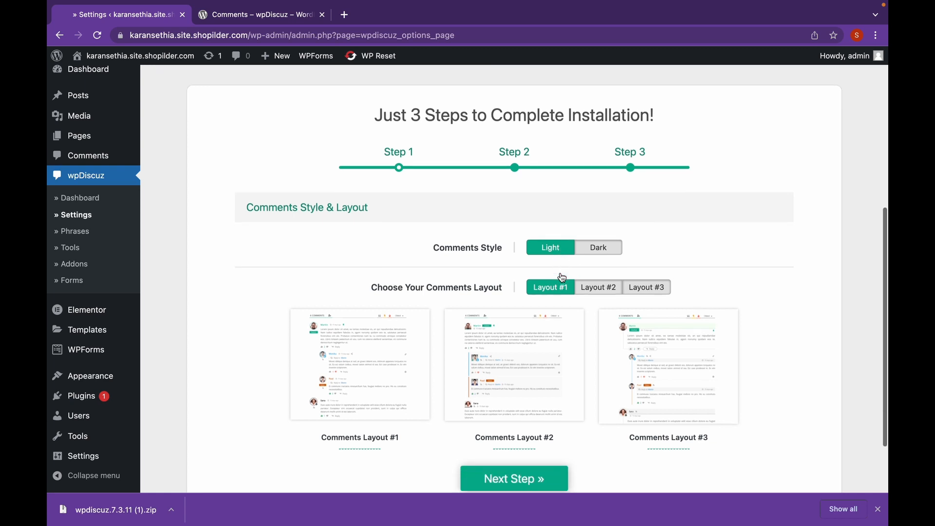
Preview Comments Layout #3 while keeping Layout #1 selected.
scroll(down, 3)
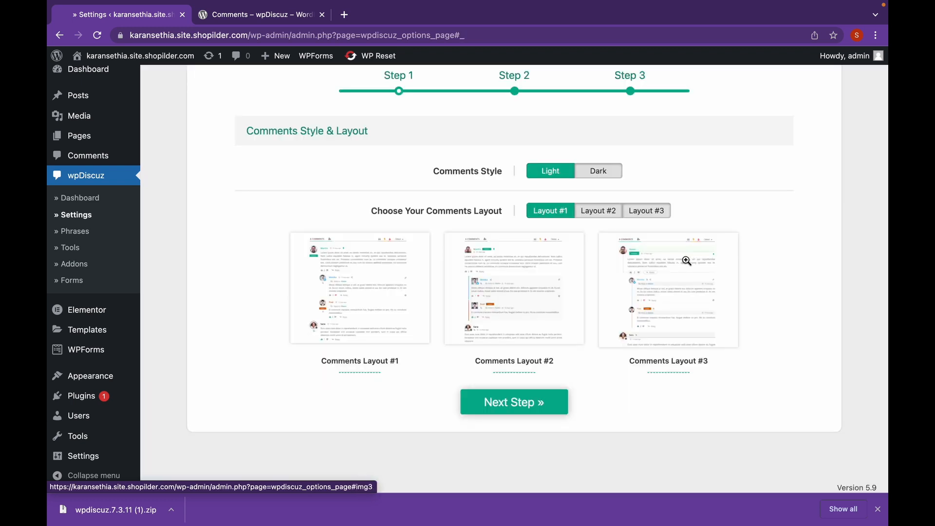
click(686, 261)
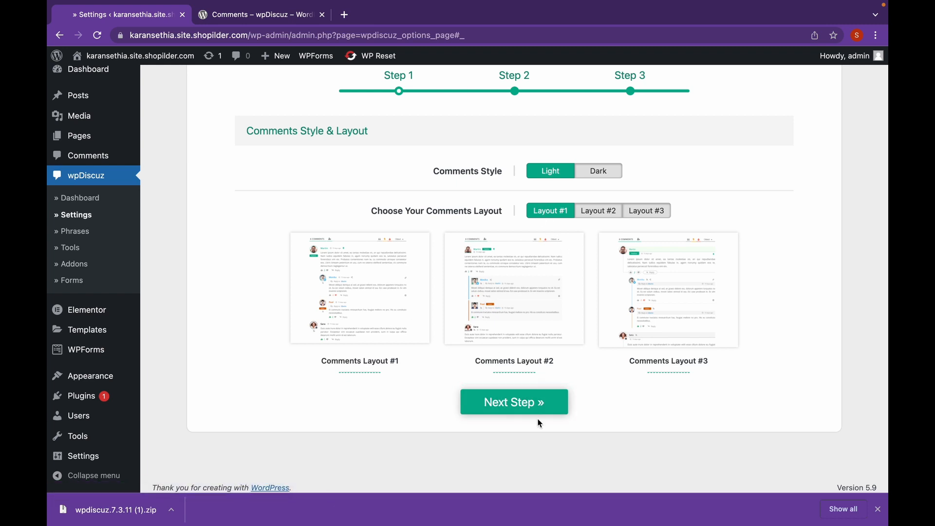
Move to the Comment Bubble step, leave Bubble Live Update on Disable and continue to the last step.
click(513, 401)
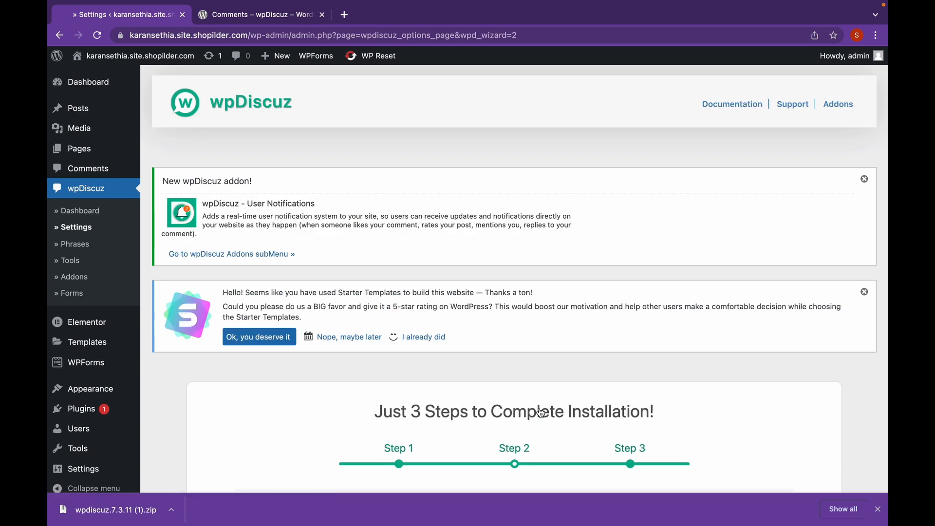
scroll(down, 3)
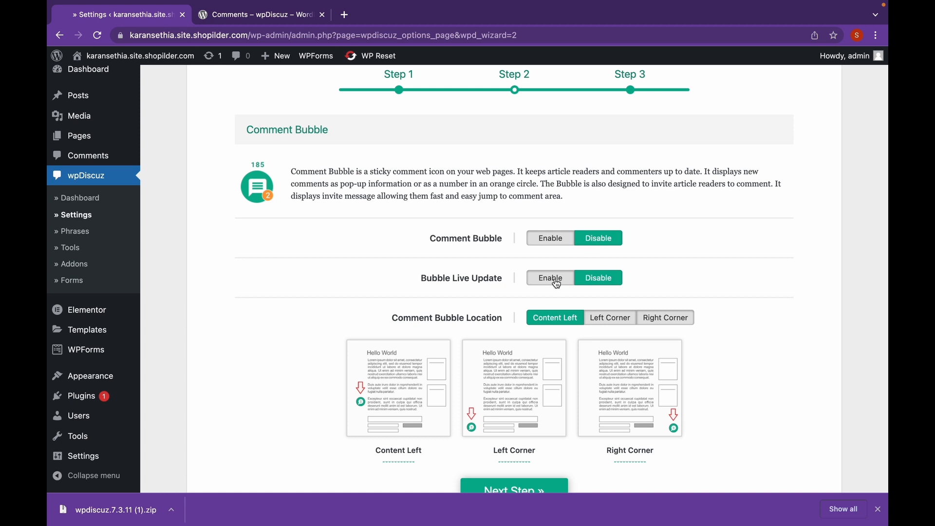
click(549, 277)
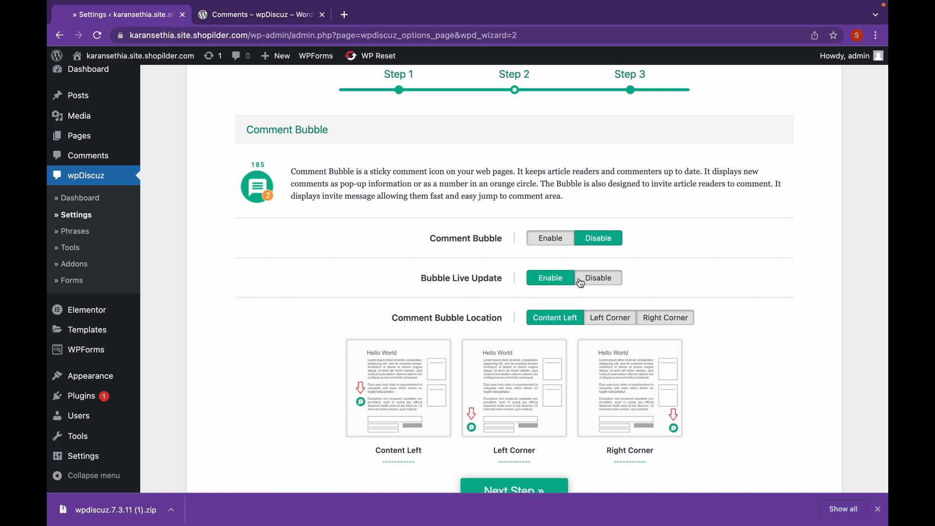
scroll(down, 3)
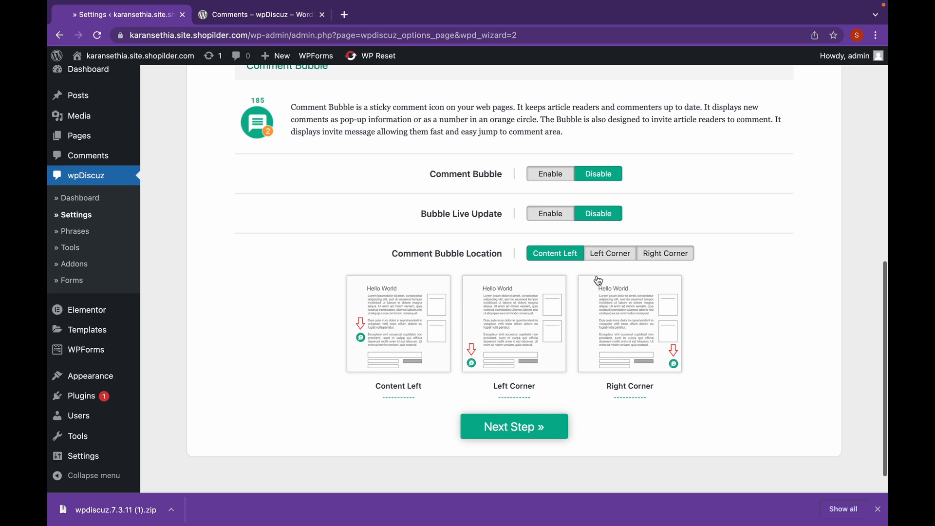
click(513, 427)
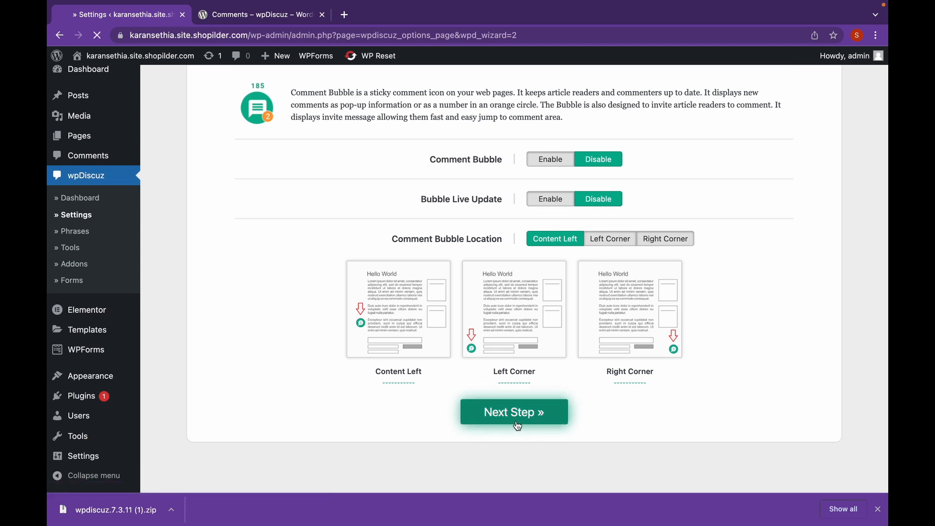
Leave Article Rating disabled and finish the wpDiscuz installation wizard.
click(513, 411)
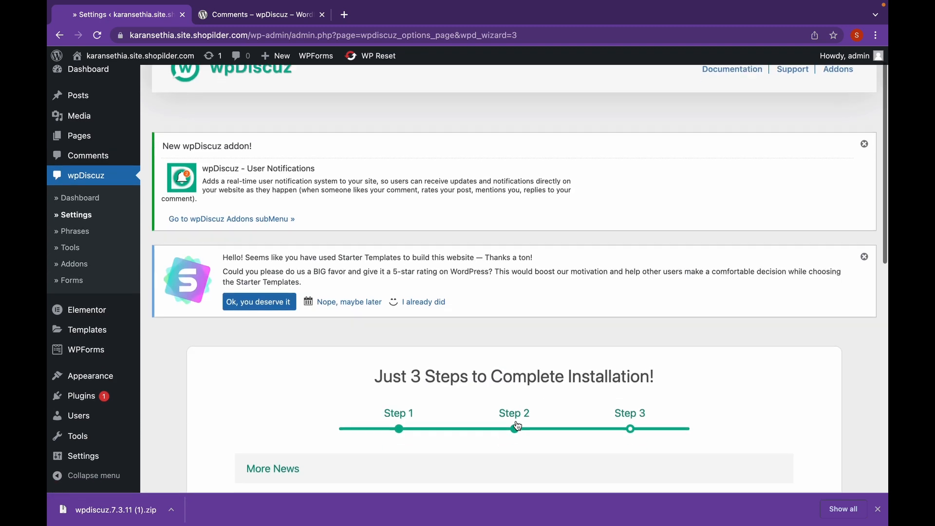
scroll(down, 3)
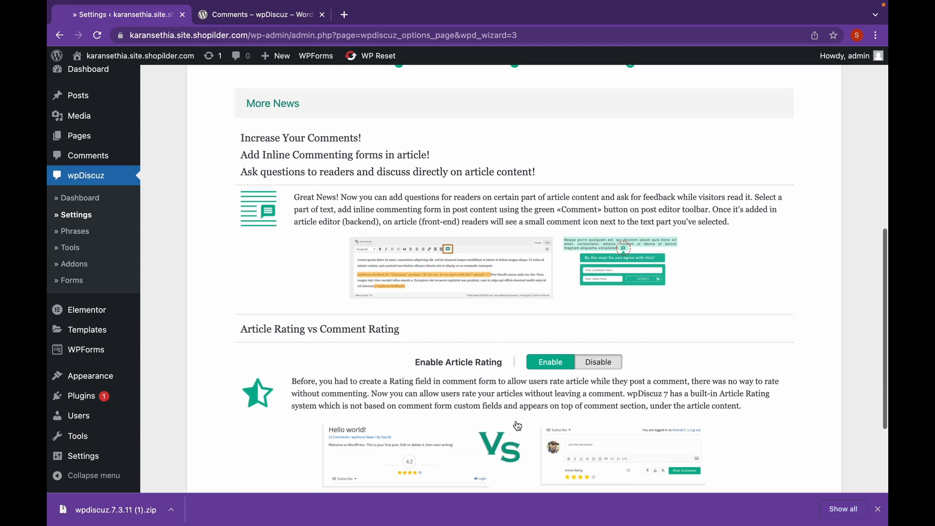
scroll(down, 3)
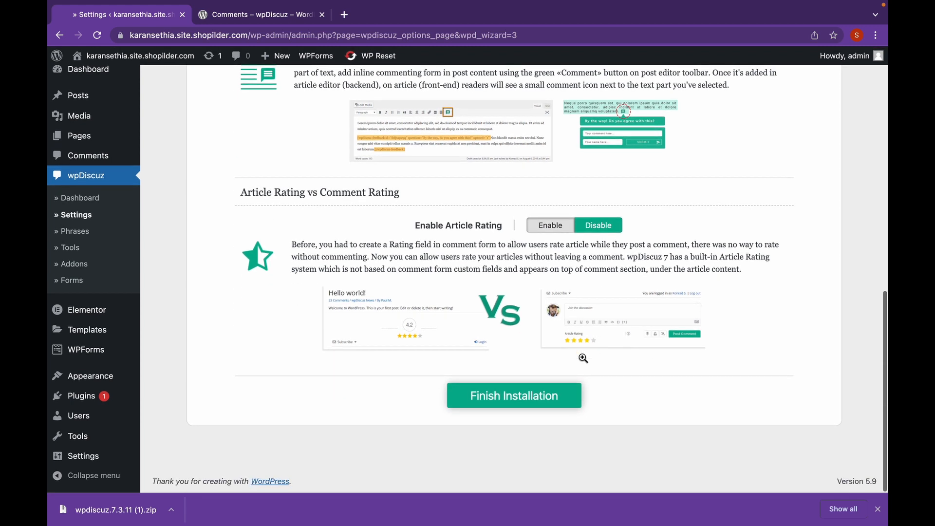
click(513, 395)
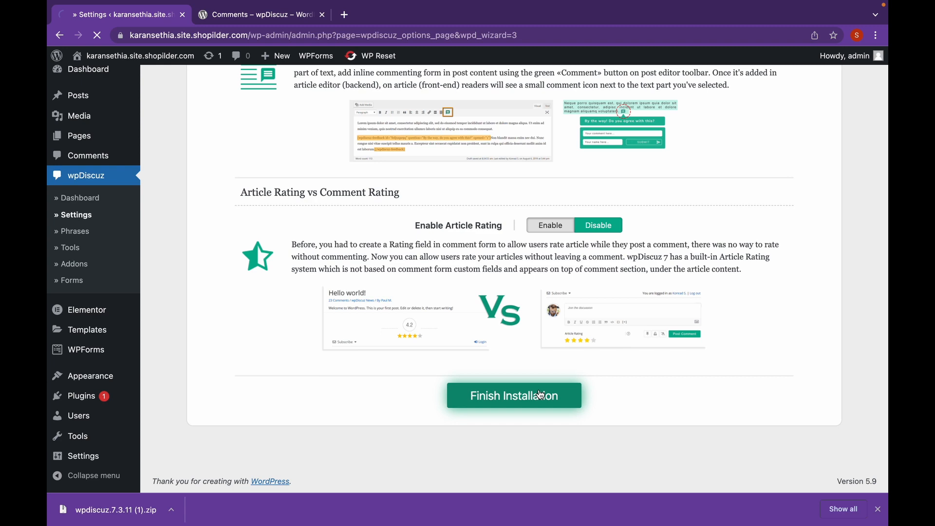
click(513, 395)
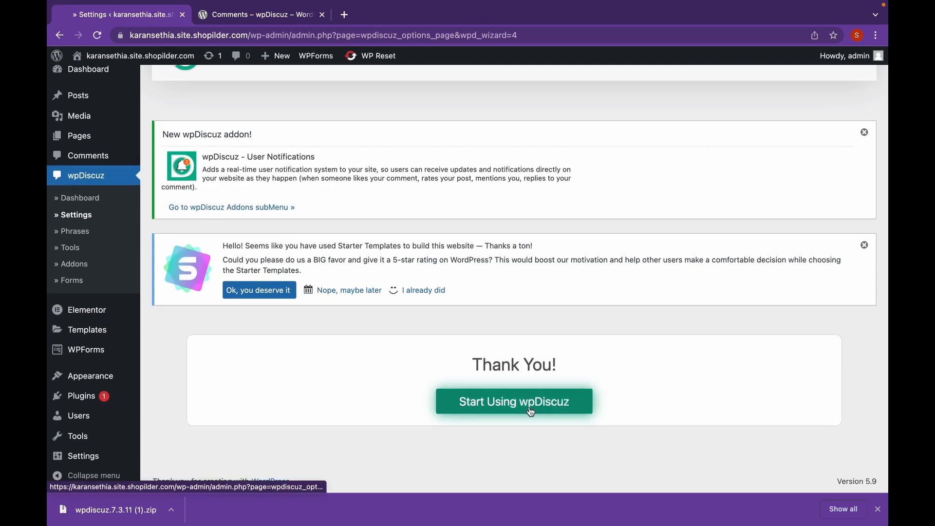
Start using wpDiscuz and scroll through its Settings option categories.
click(513, 400)
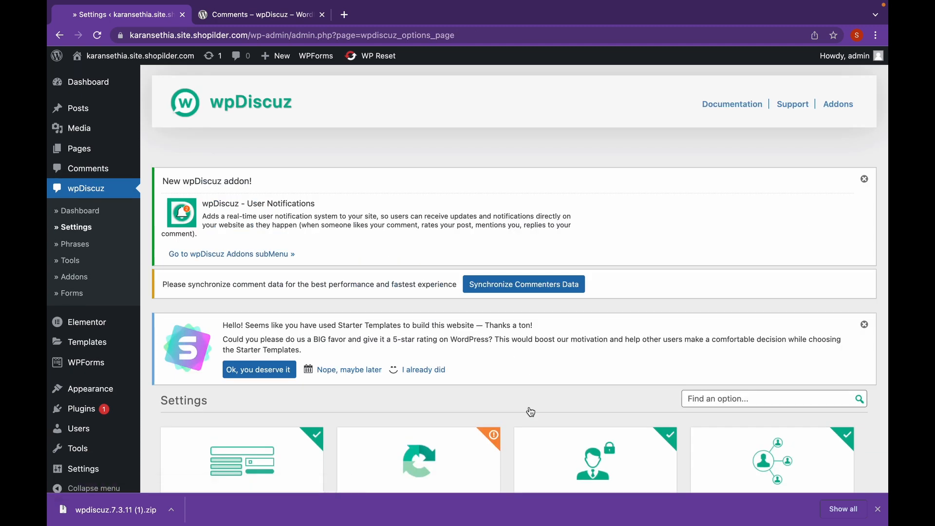
scroll(down, 3)
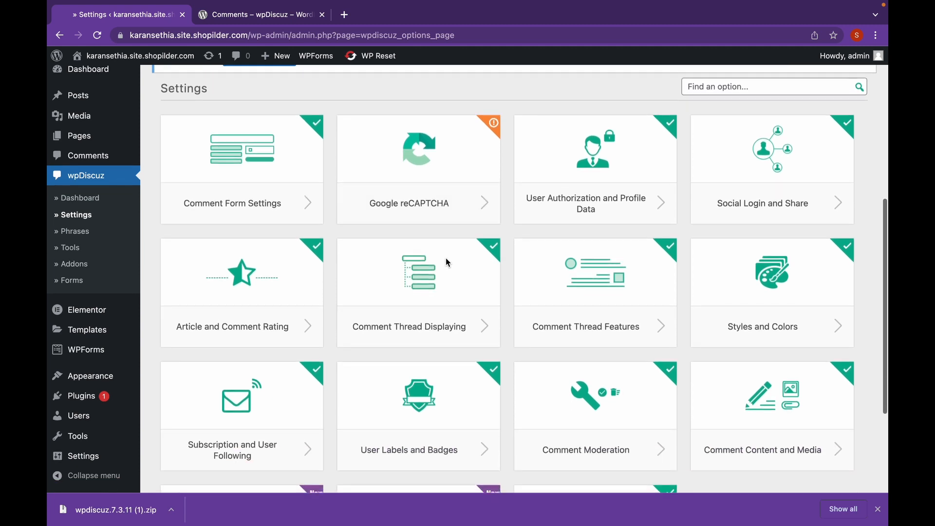
scroll(down, 3)
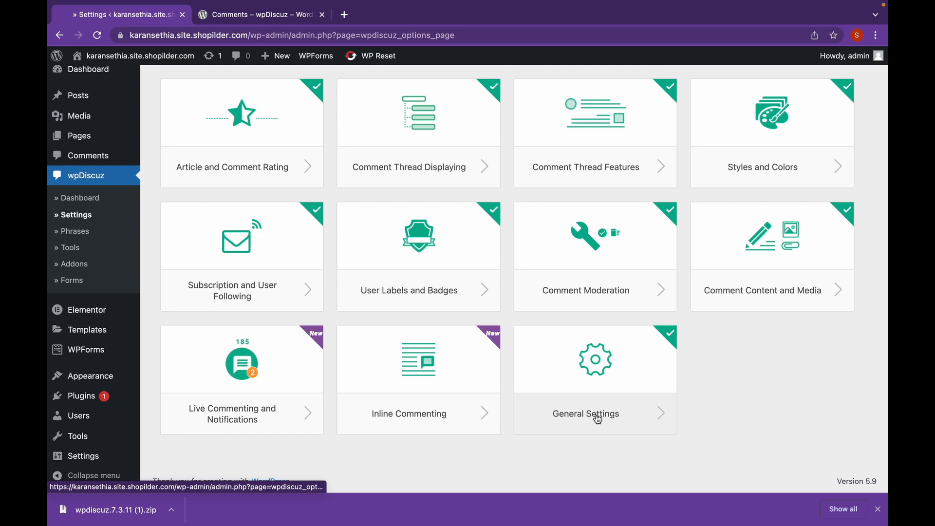
In General Settings, switch off Enable wpDiscuz on Home Page.
click(585, 412)
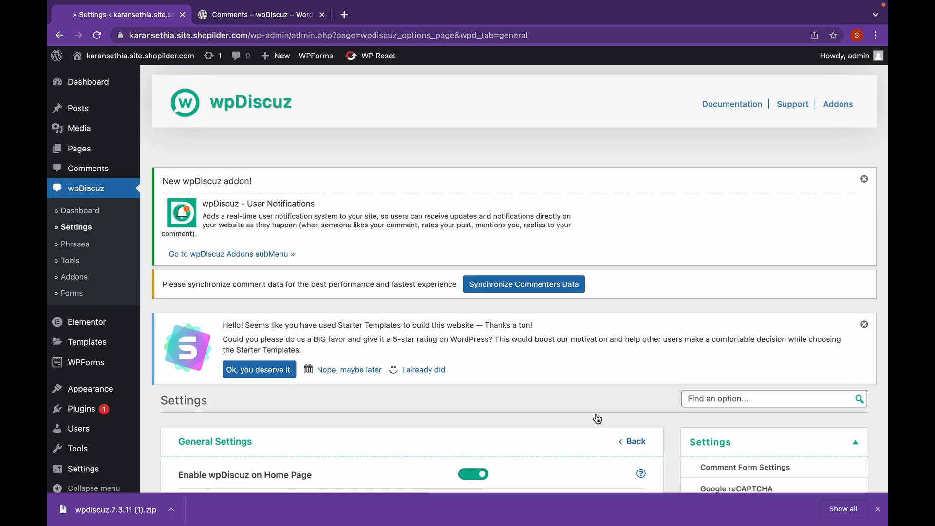
scroll(down, 3)
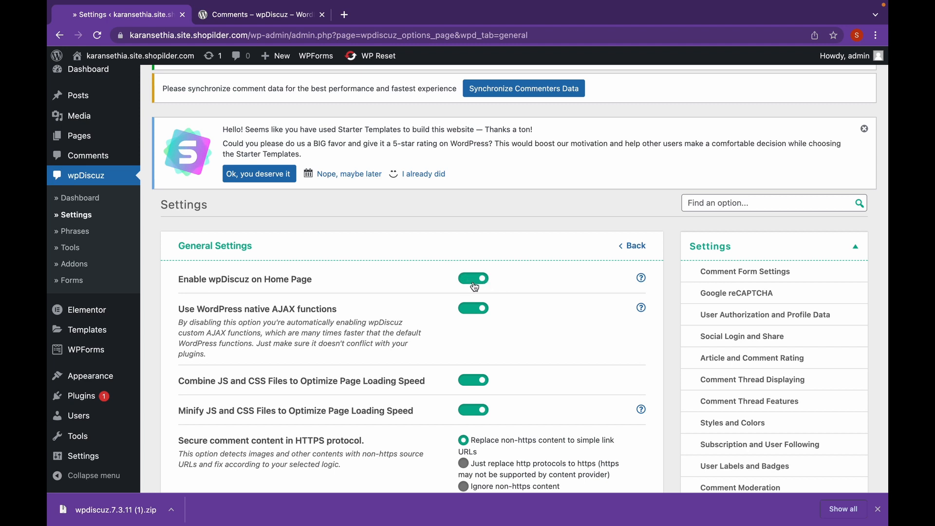
mouse_move(470, 283)
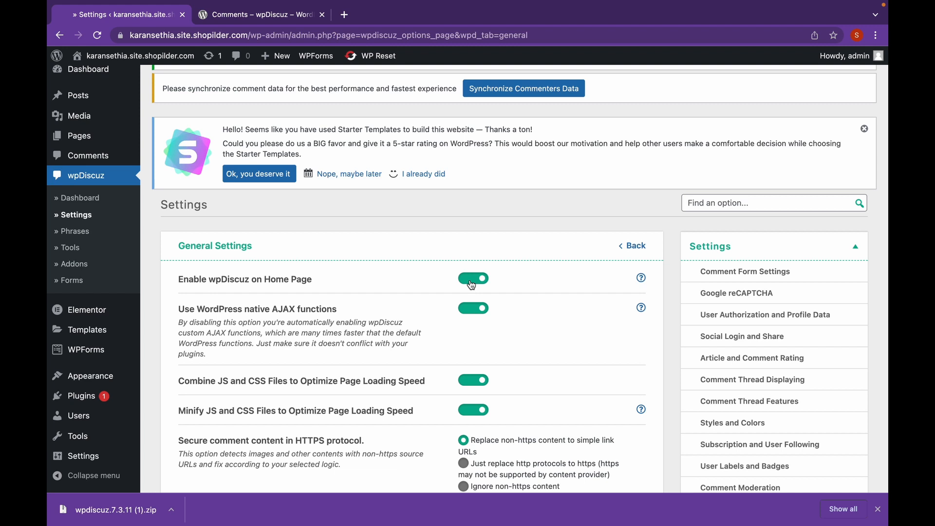
click(473, 278)
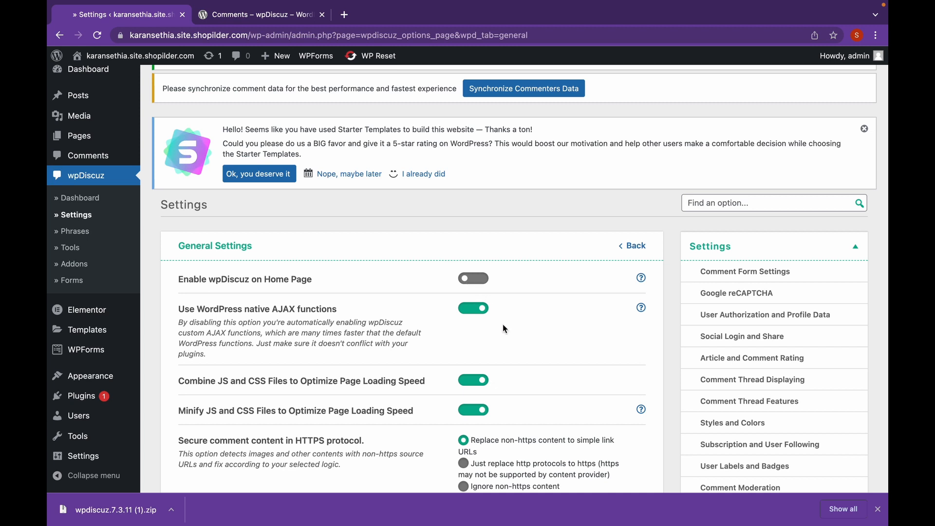
mouse_move(180, 313)
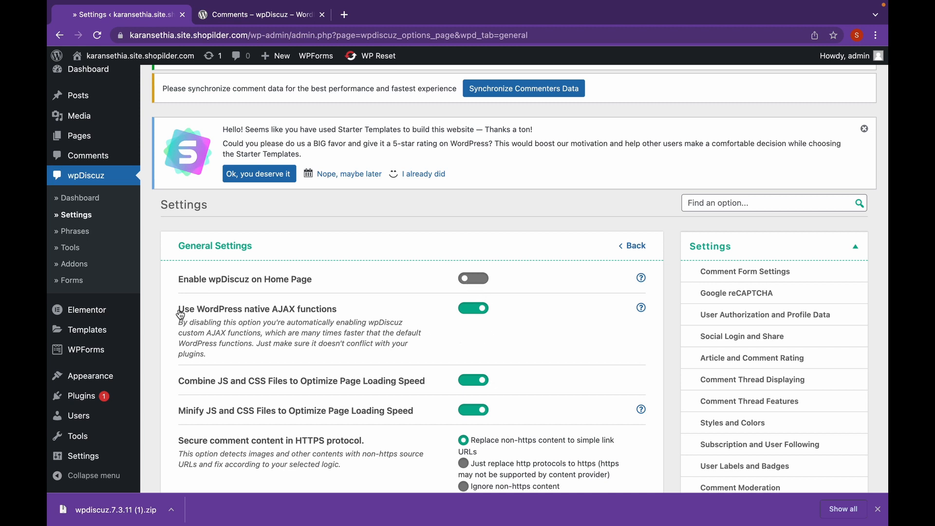
mouse_move(382, 320)
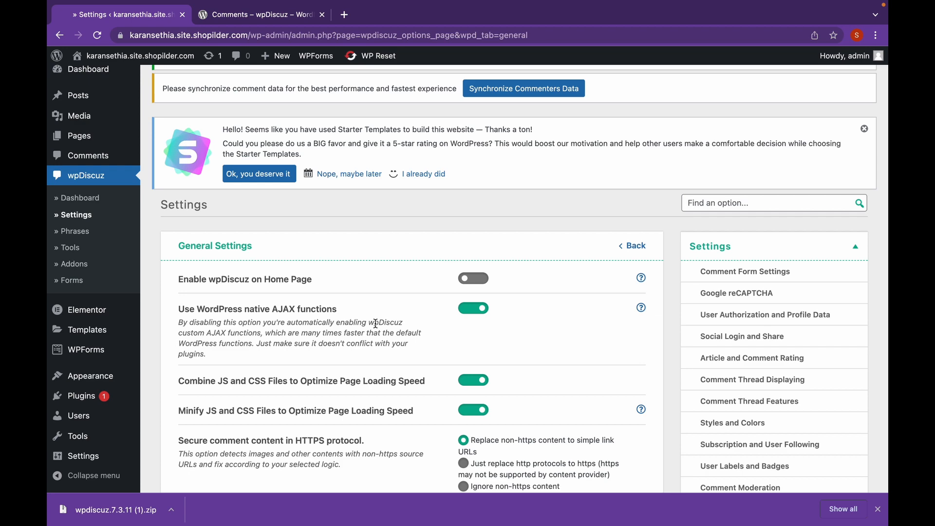
Set Secure comment content to 'Just replace http protocols to https', keeping human-readable comment dates.
scroll(down, 3)
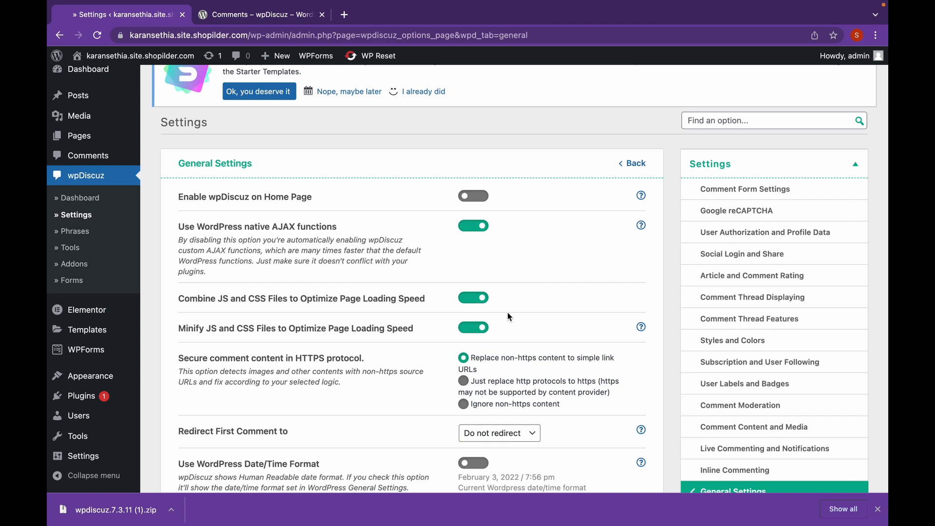
scroll(down, 3)
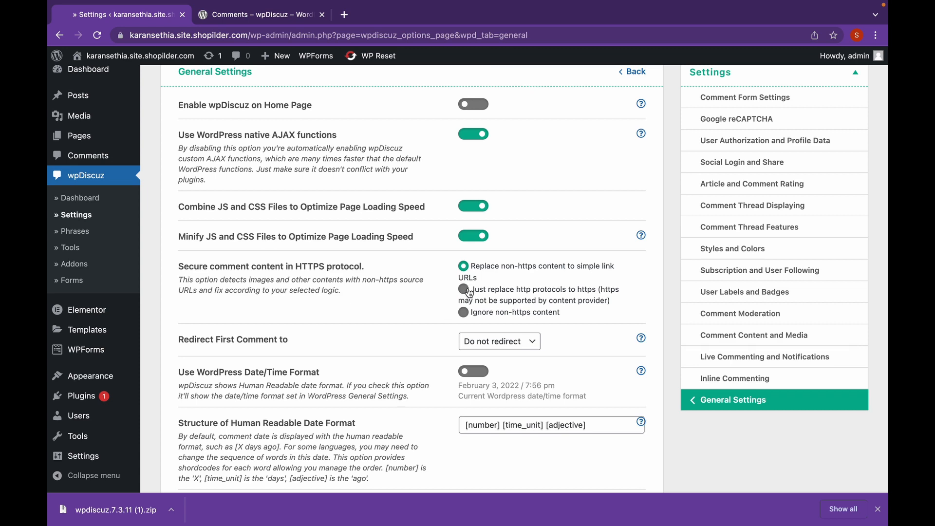
click(464, 292)
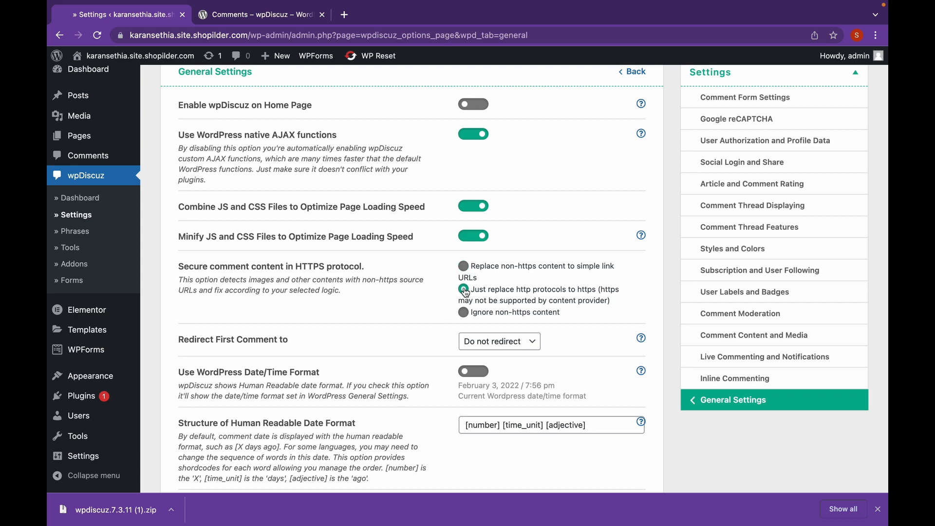
scroll(down, 3)
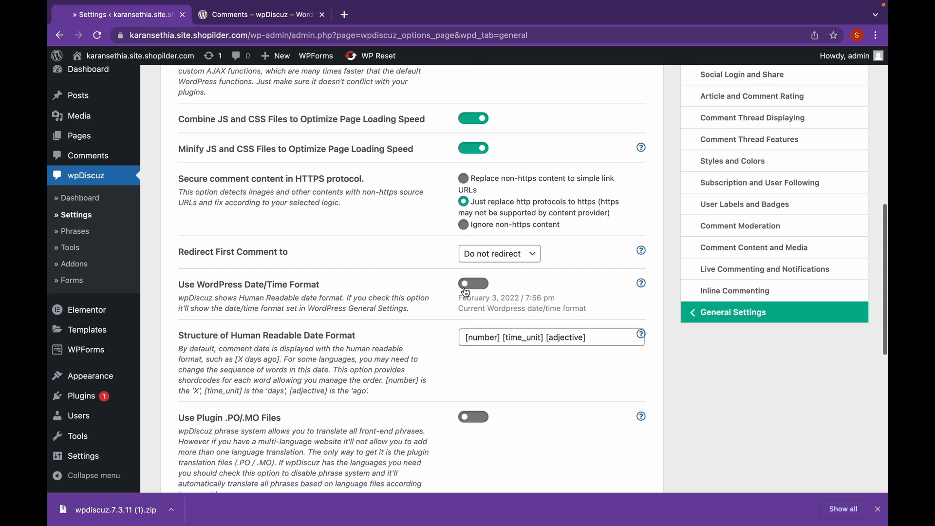
click(473, 283)
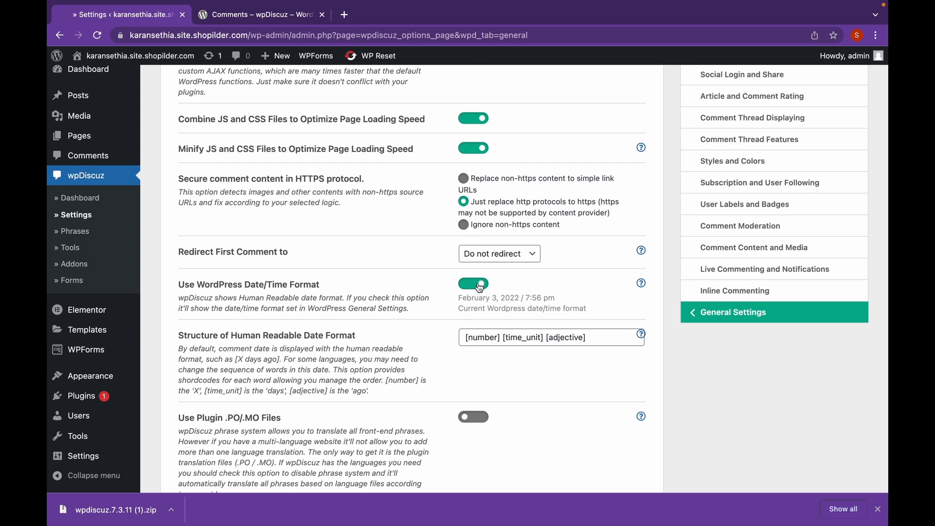
click(473, 282)
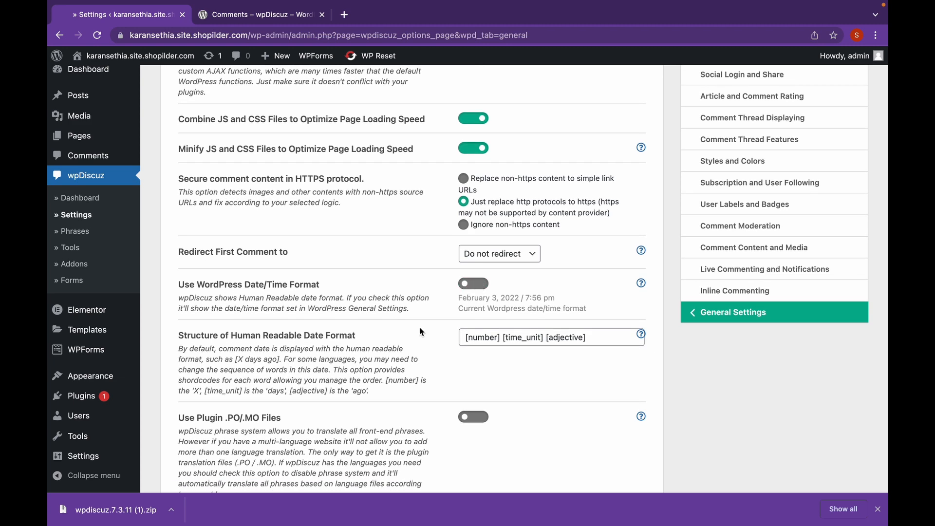
Save the General Settings changes.
scroll(down, 3)
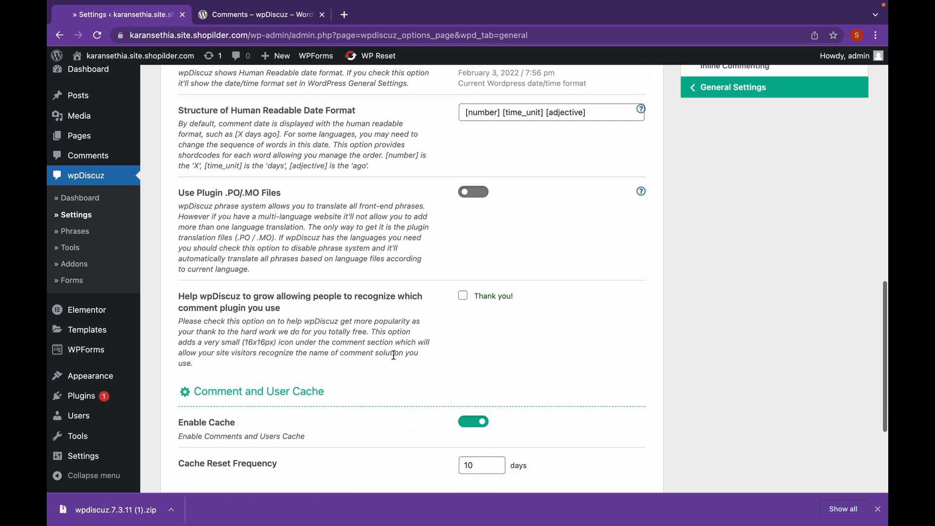
scroll(down, 3)
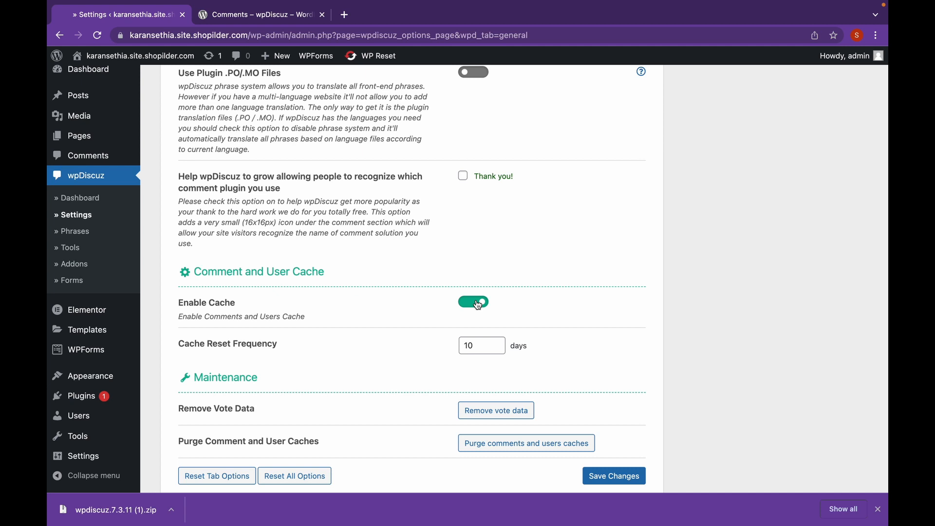
scroll(down, 3)
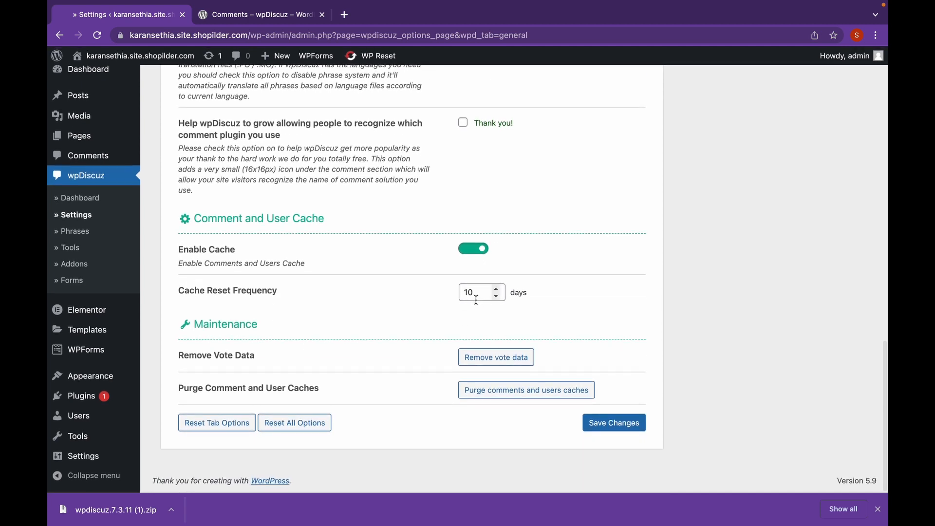
click(612, 422)
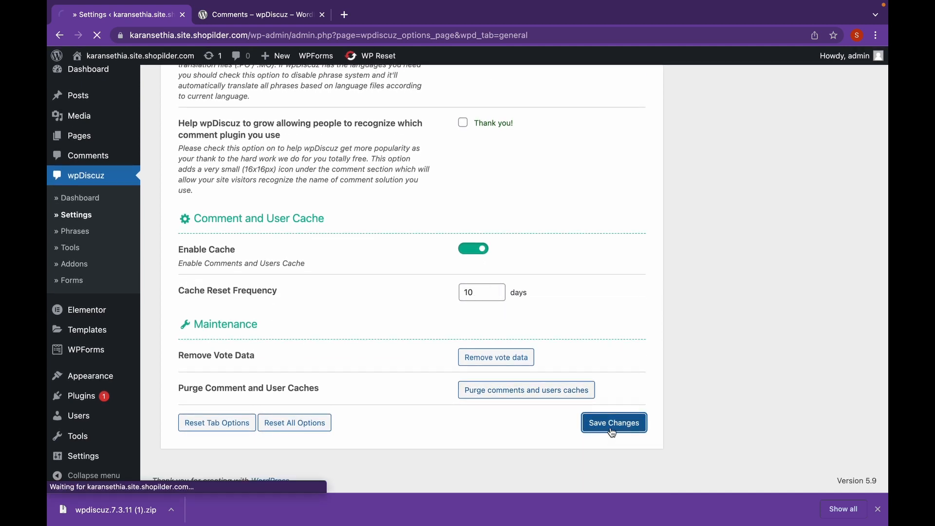
click(613, 422)
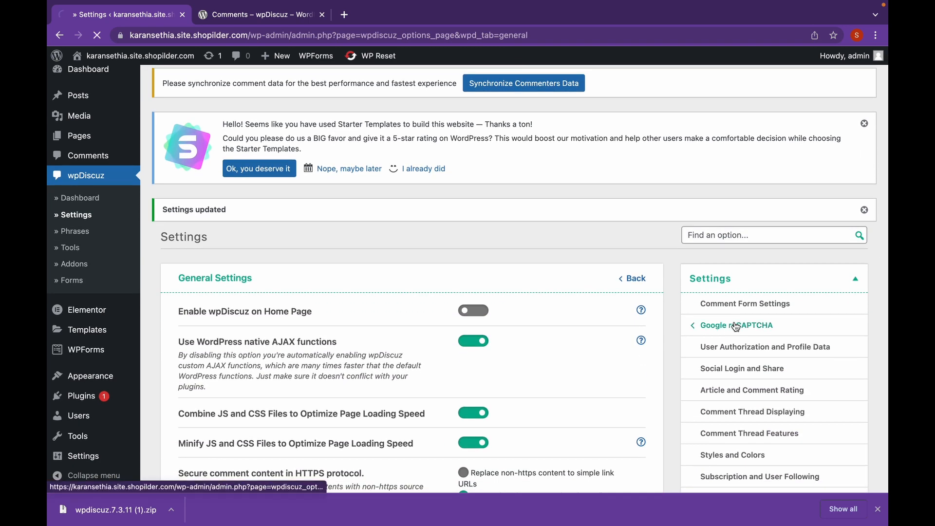
click(740, 326)
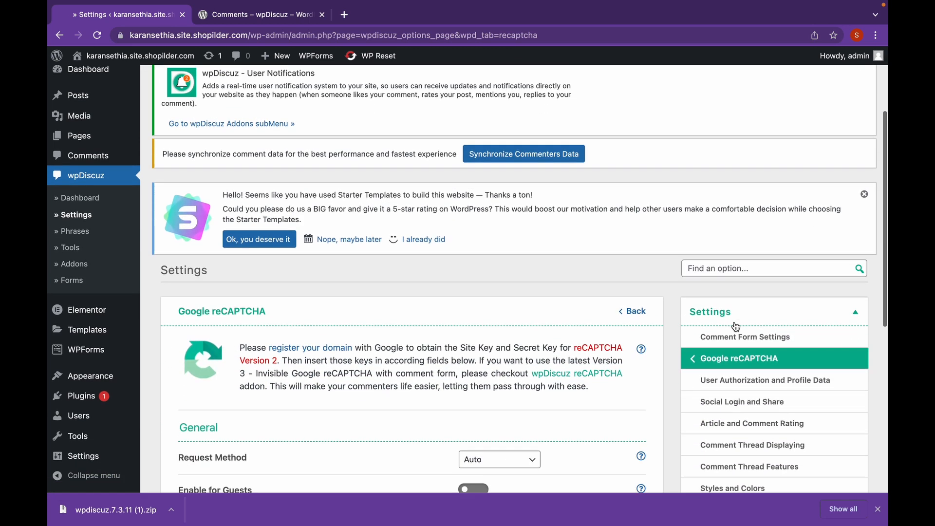
scroll(down, 3)
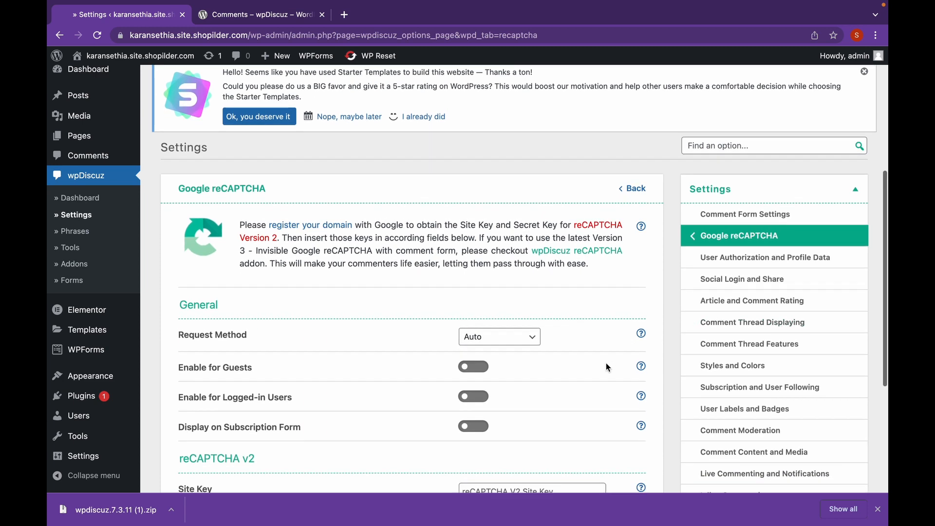
scroll(down, 3)
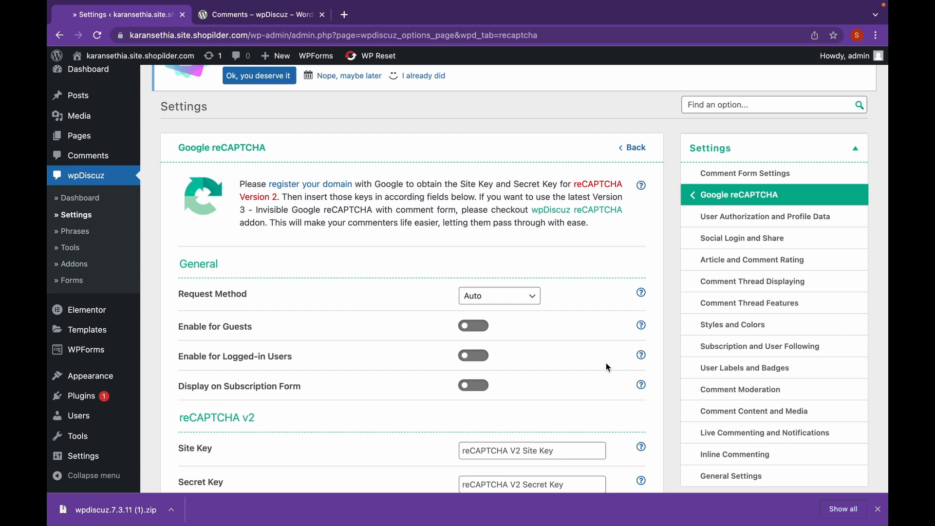
mouse_move(437, 181)
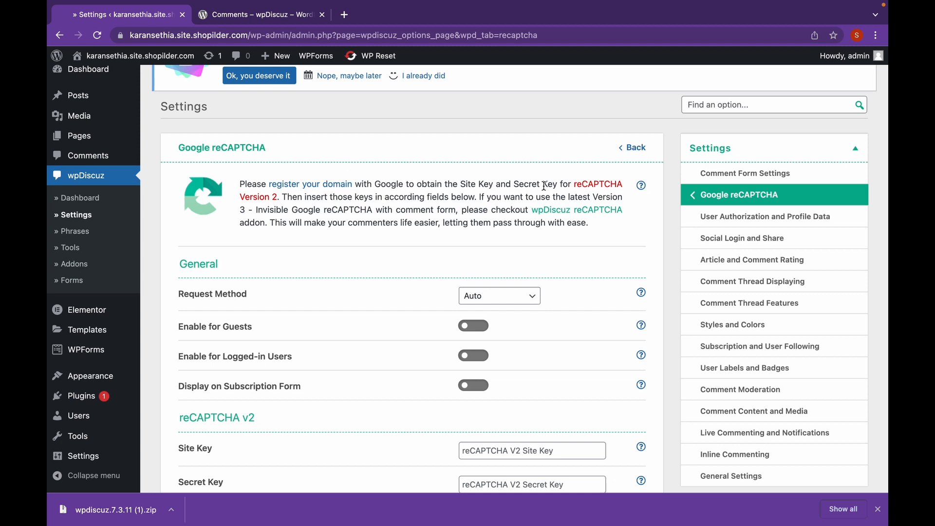
mouse_move(549, 199)
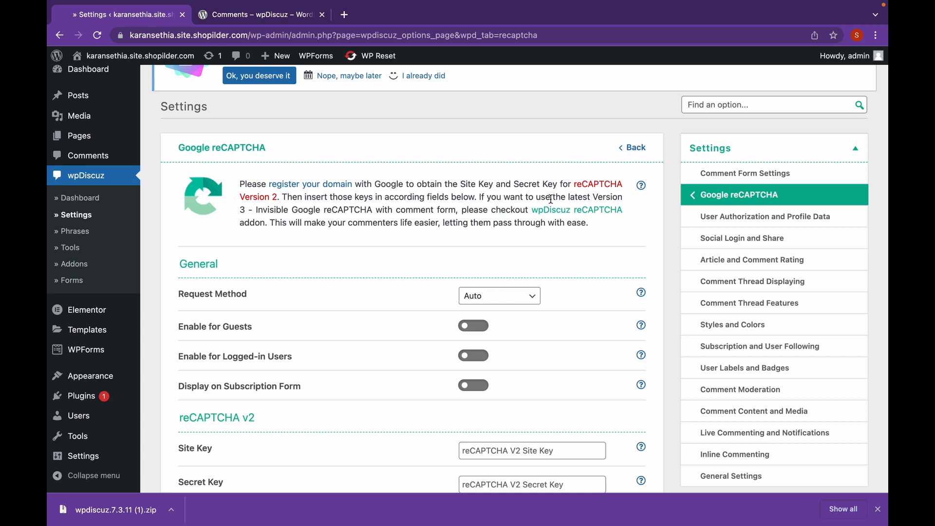
mouse_move(766, 217)
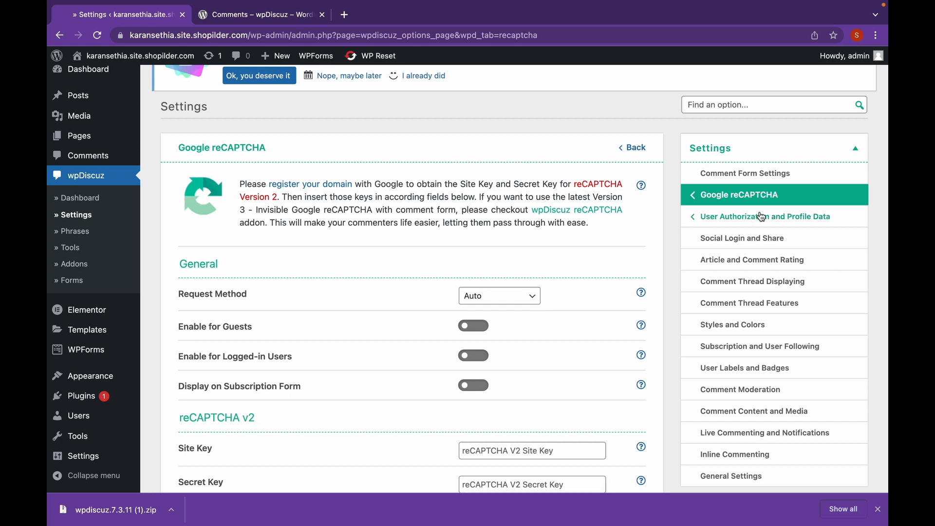
scroll(down, 3)
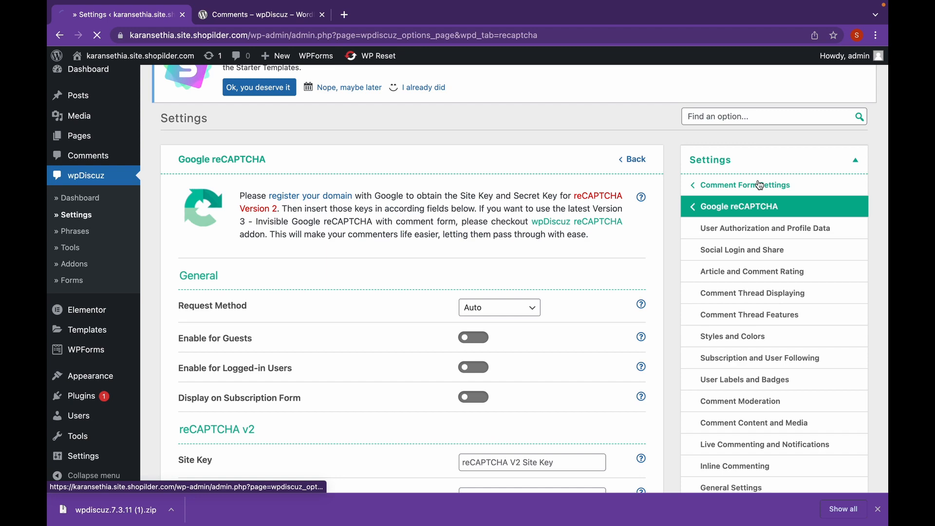
In Comment Form Settings, toggle the Comment Form View option and scroll through the editor options.
click(744, 185)
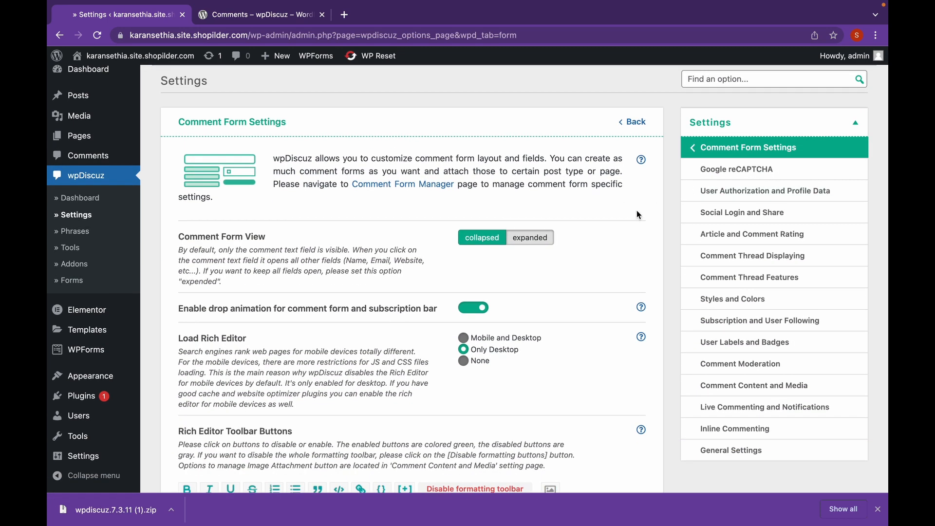
scroll(down, 3)
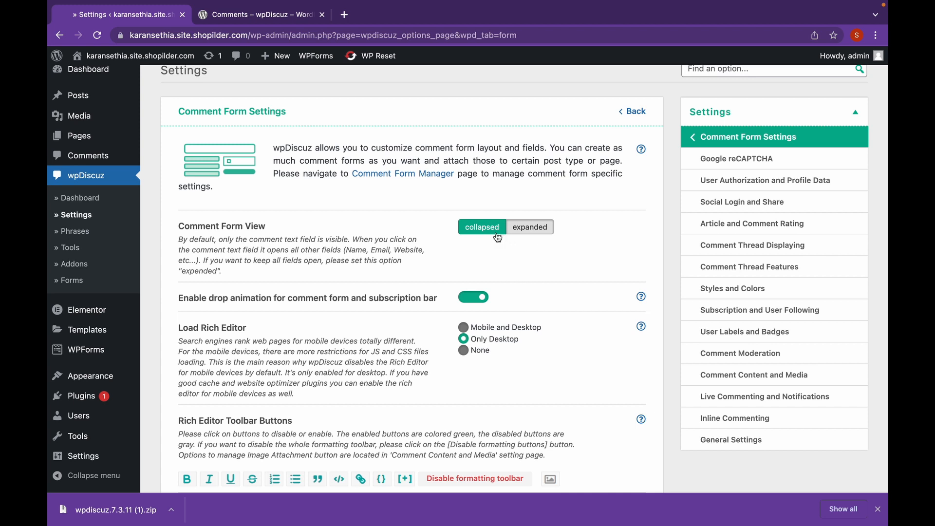
click(529, 227)
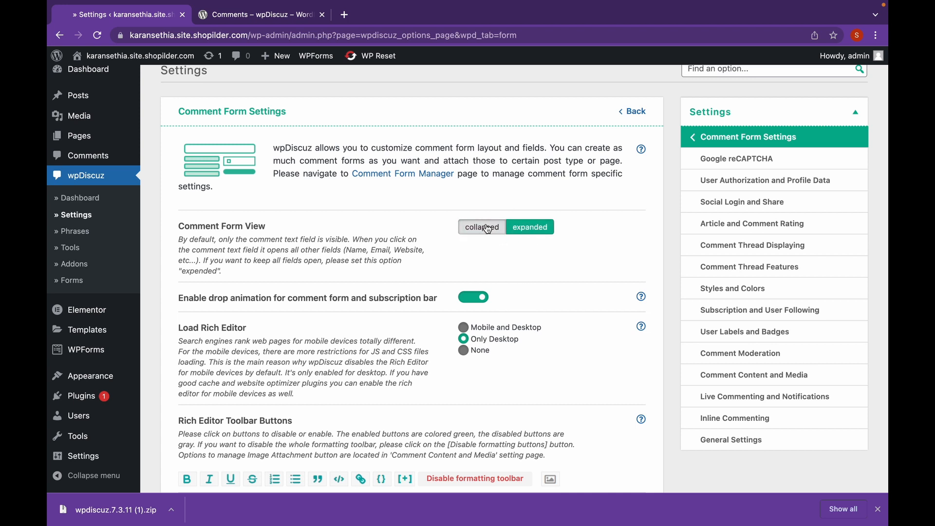
scroll(down, 3)
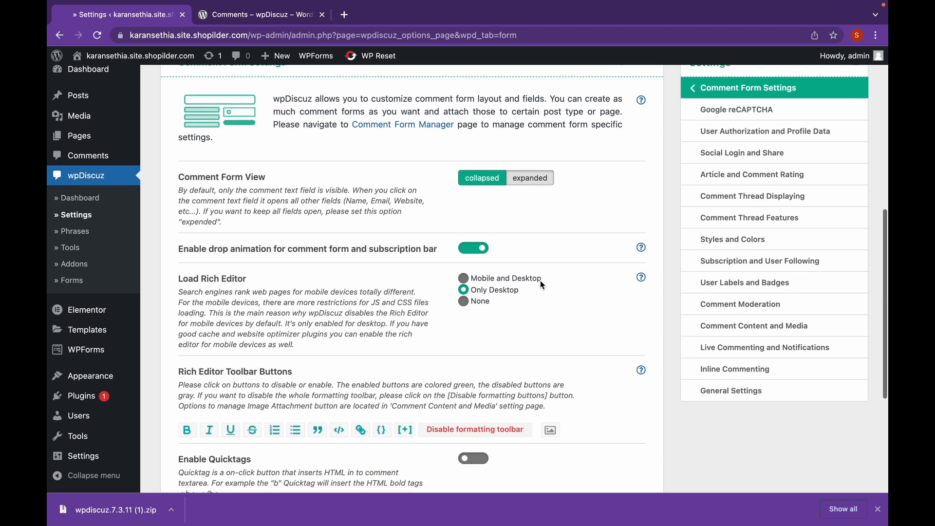
scroll(down, 3)
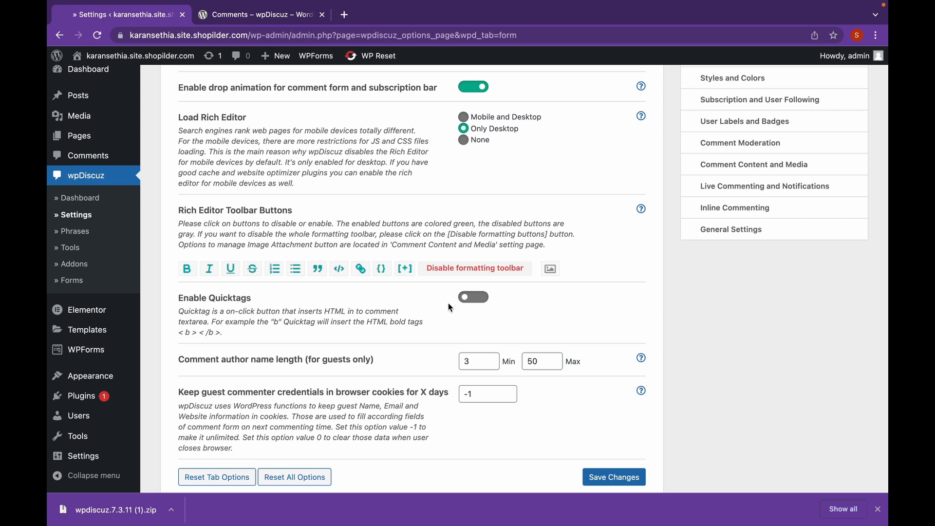
mouse_move(511, 309)
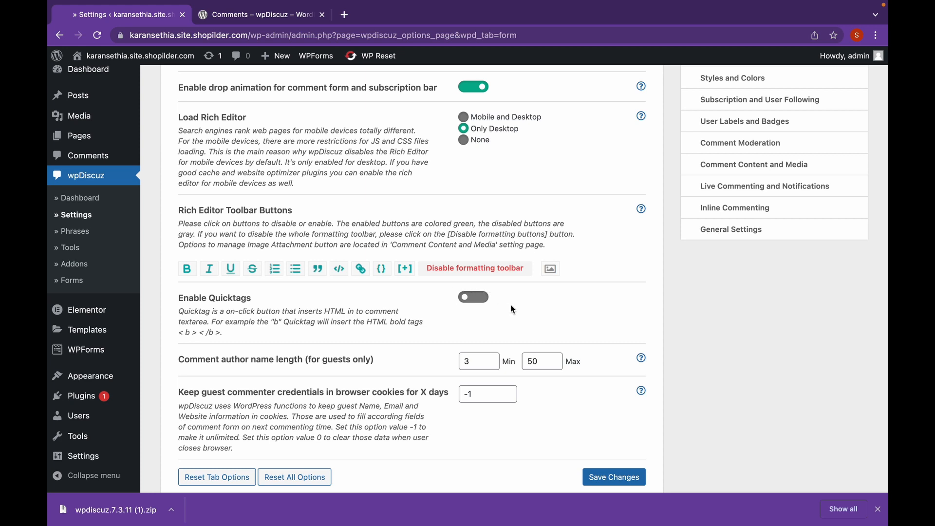
mouse_move(334, 298)
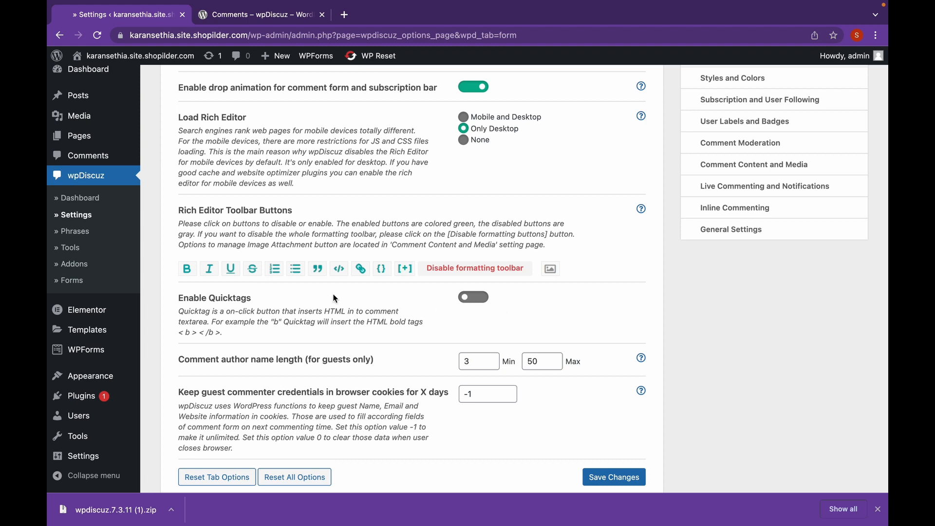
mouse_move(223, 314)
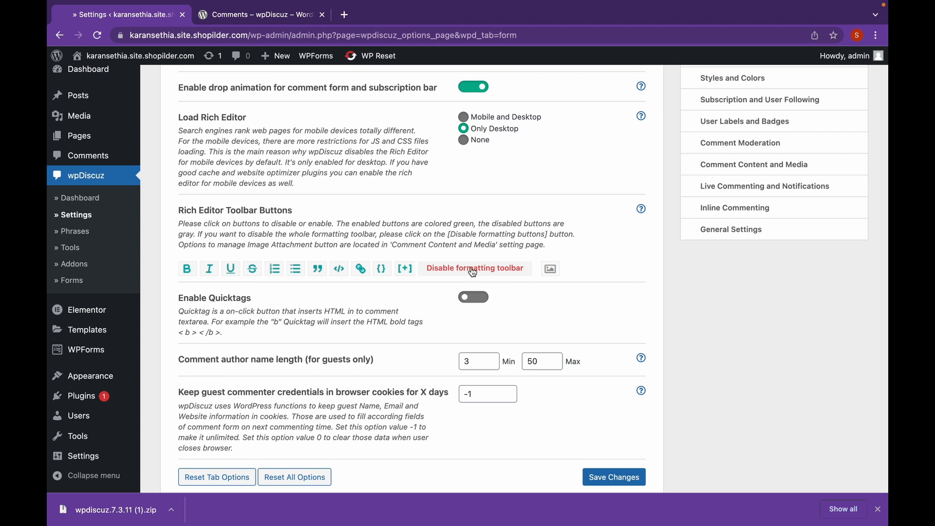
mouse_move(463, 330)
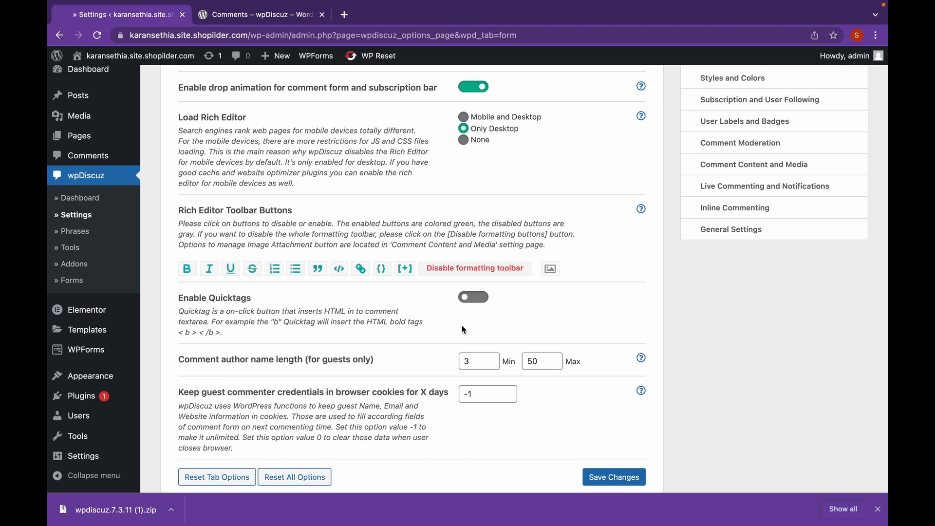
Set the guest comment author name Max length to 20 and save the comment form settings.
scroll(down, 3)
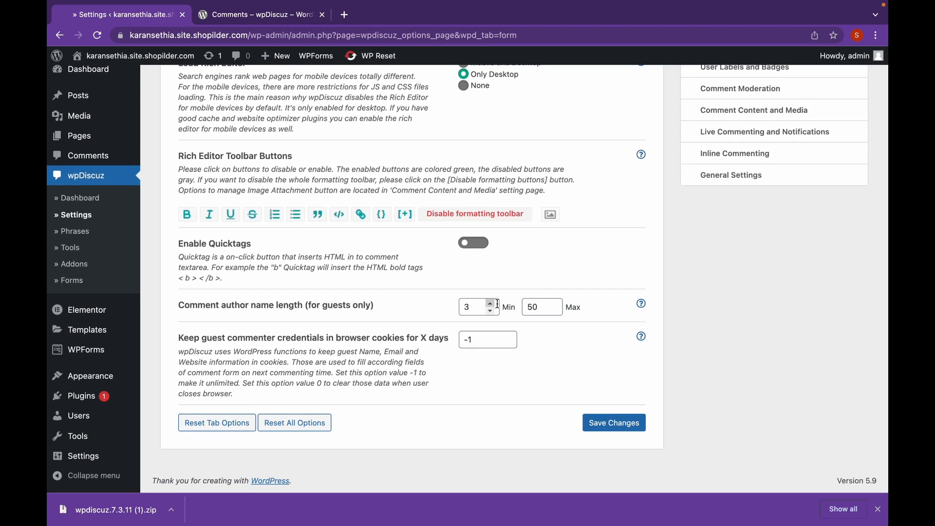
click(534, 307)
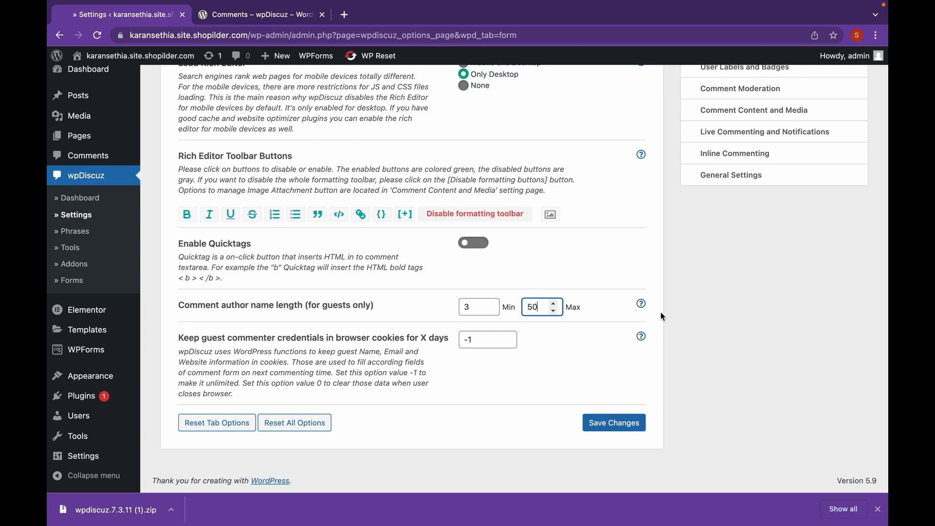
text(2)
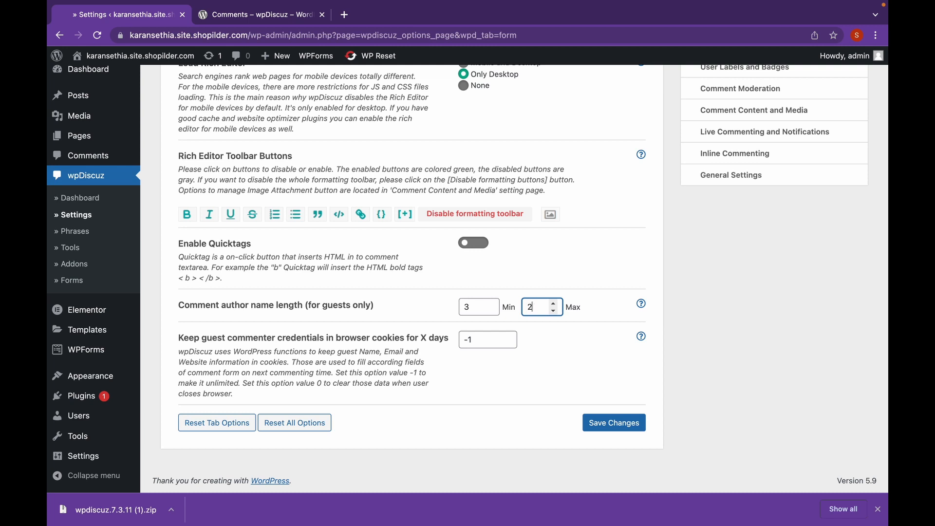
text(0)
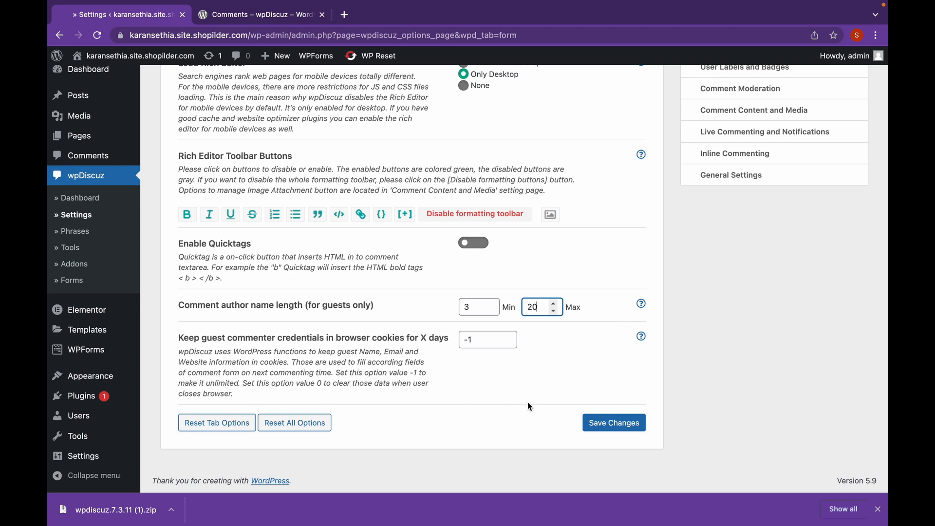
click(614, 422)
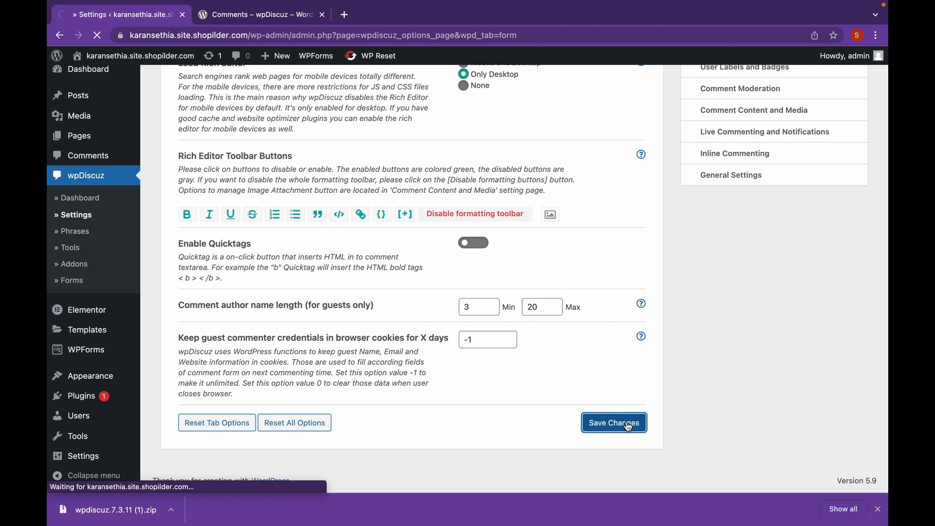
click(612, 421)
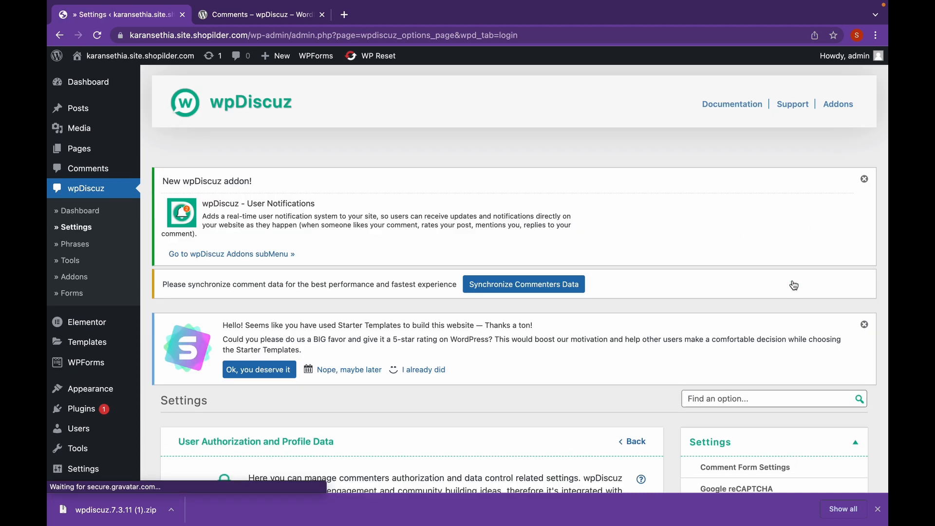
Scroll through the User Authorization and Profile Data options, with login link and profile URL enabled.
scroll(down, 3)
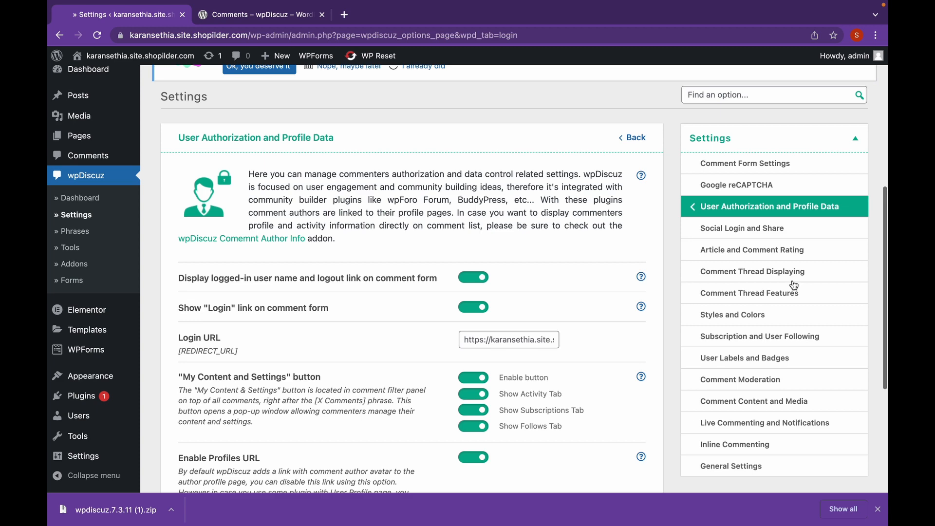
scroll(down, 3)
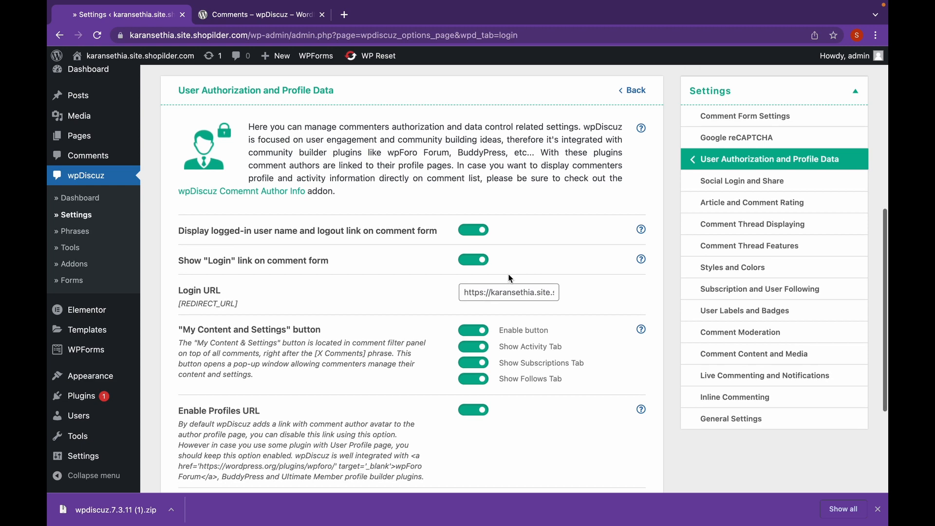
mouse_move(751, 202)
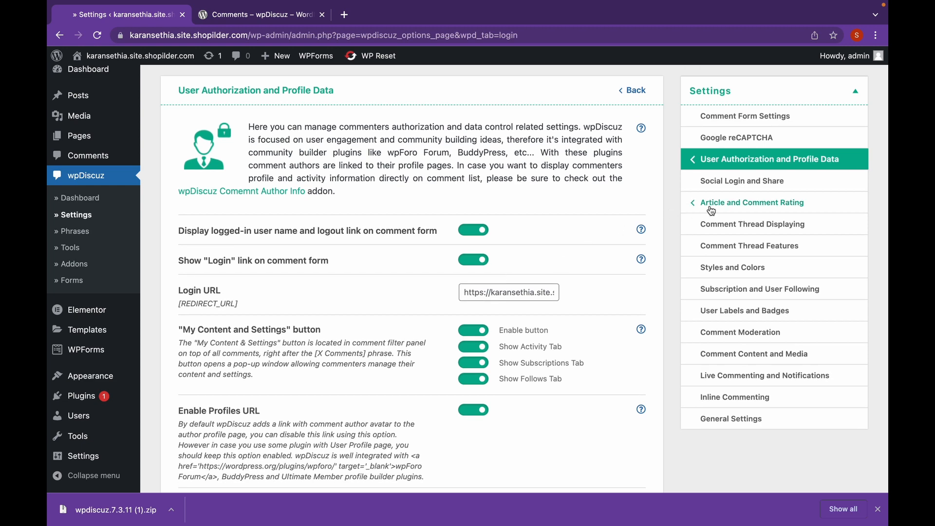
scroll(down, 3)
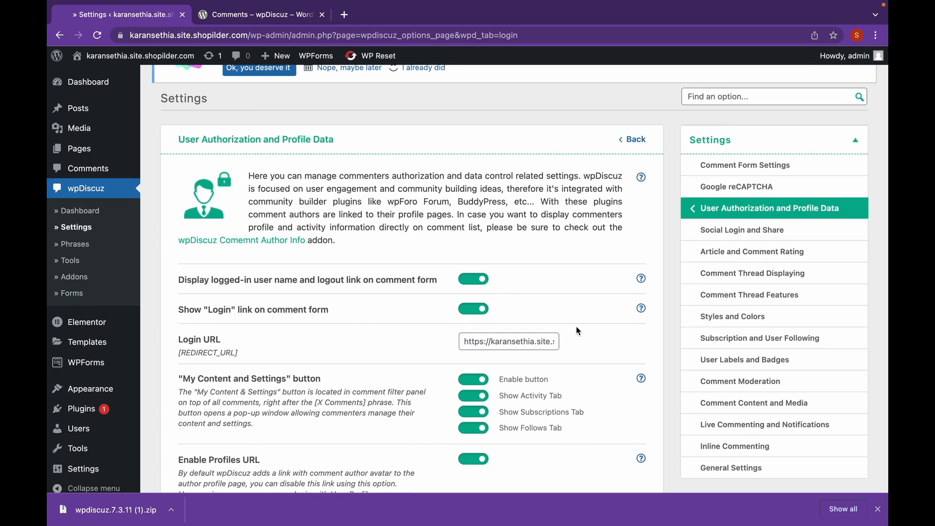
Review the Styles and Colors settings: Default comment style, color options and Custom CSS Code field.
click(732, 316)
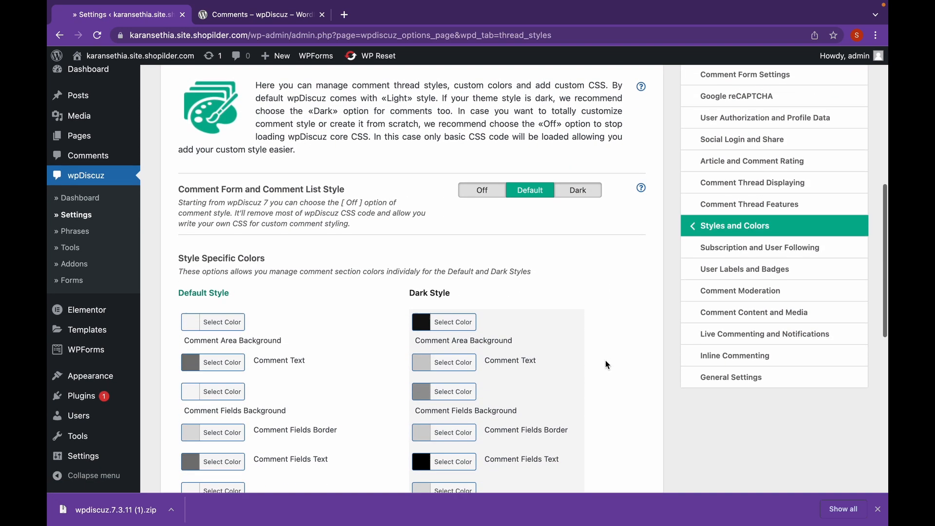
scroll(down, 3)
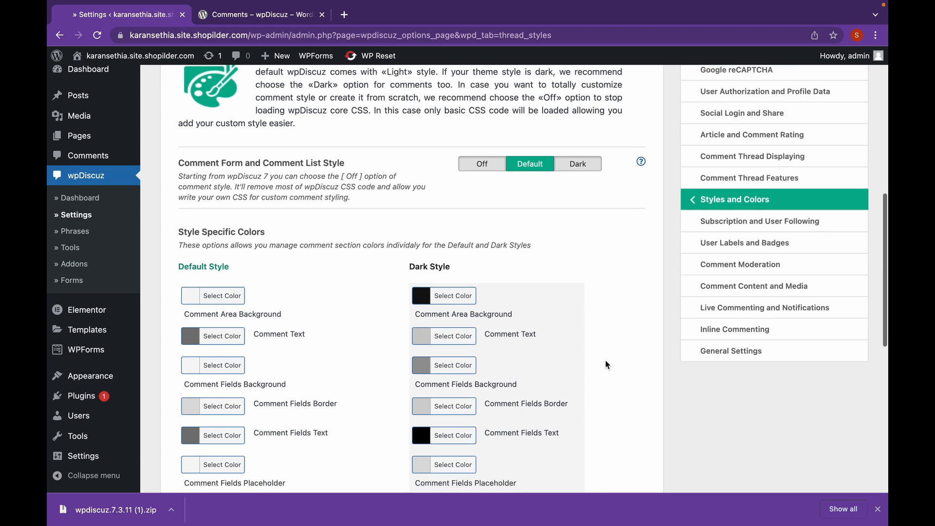
scroll(down, 3)
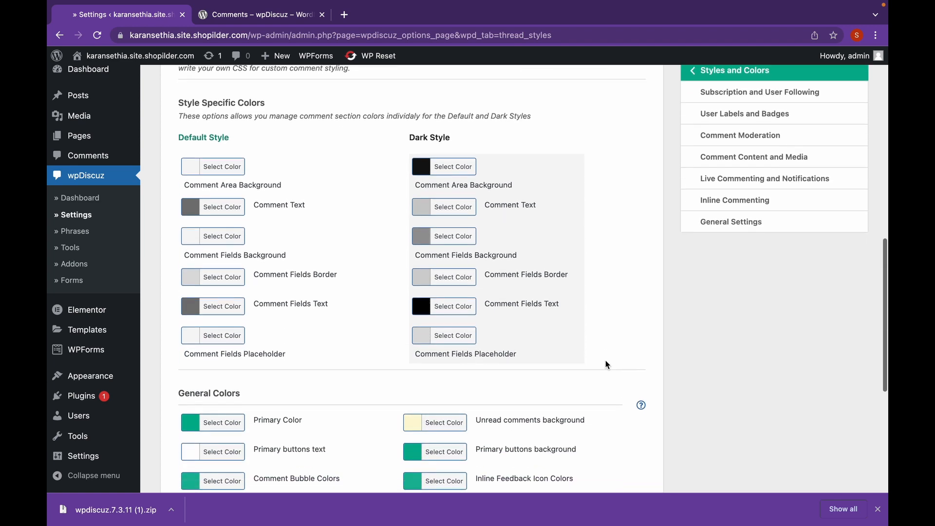
scroll(down, 3)
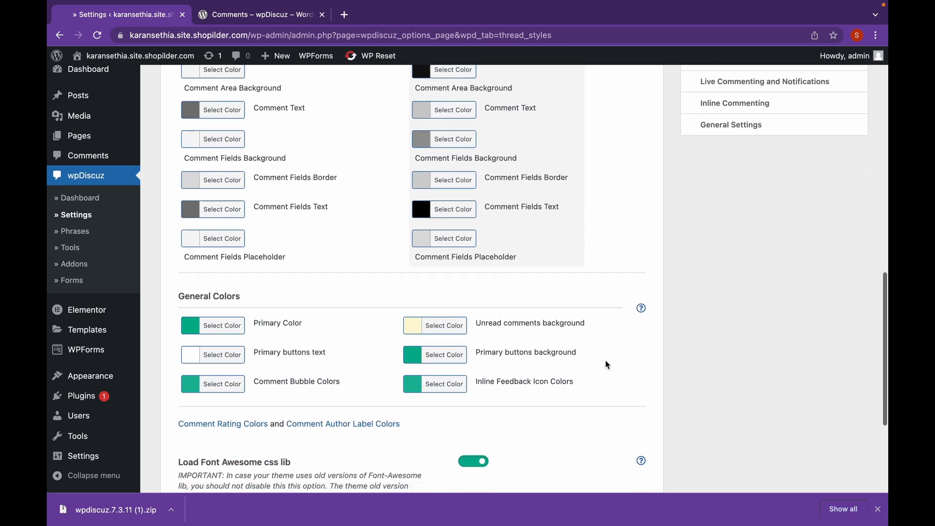
scroll(down, 3)
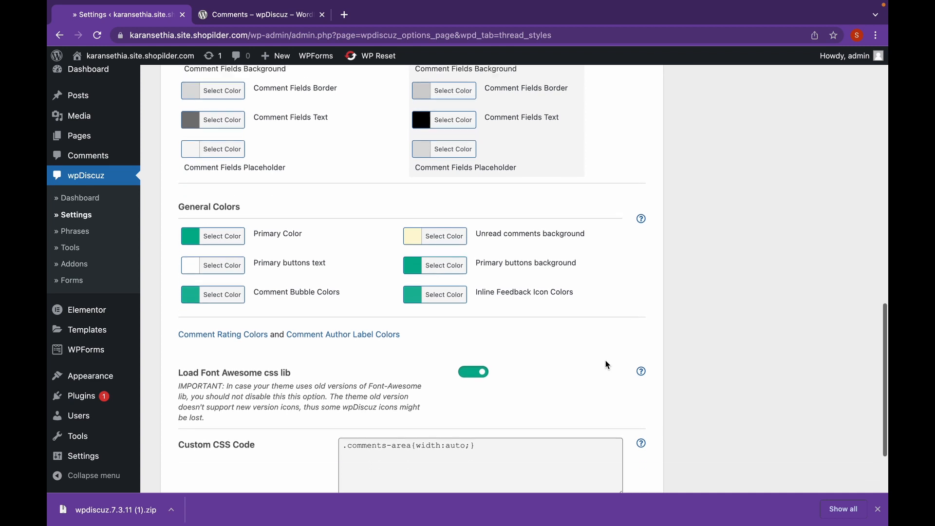
scroll(down, 3)
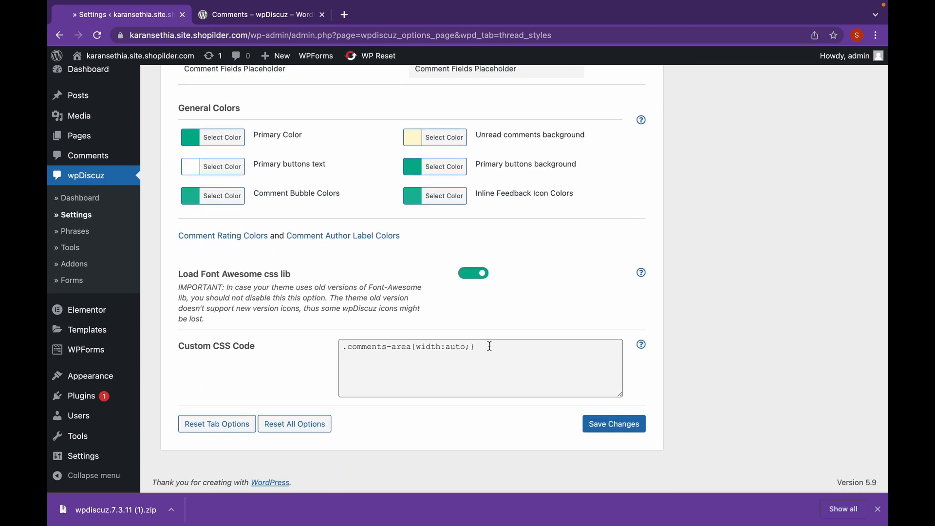
scroll(down, 3)
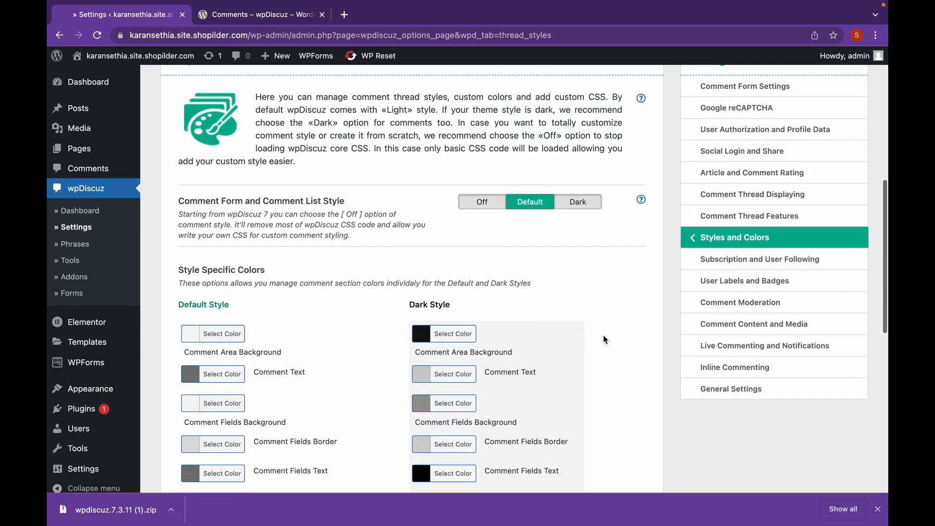
mouse_move(609, 341)
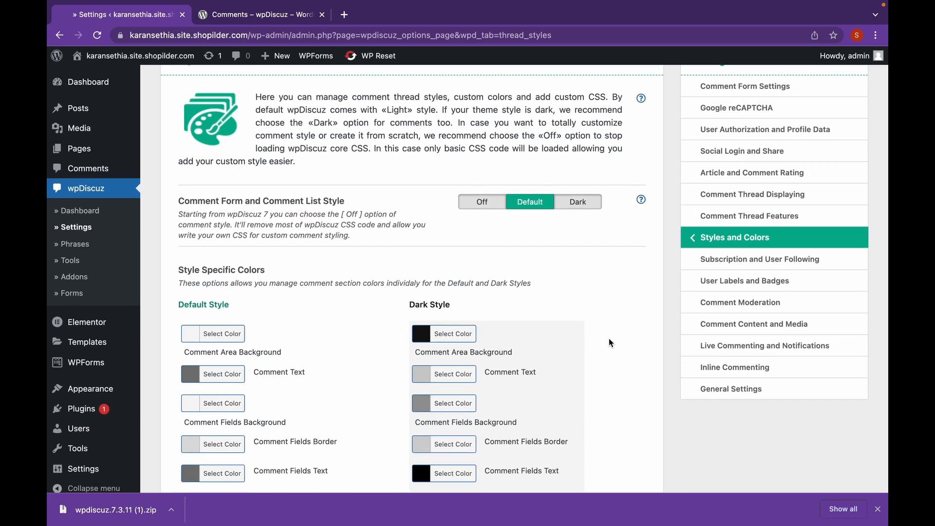
mouse_move(764, 344)
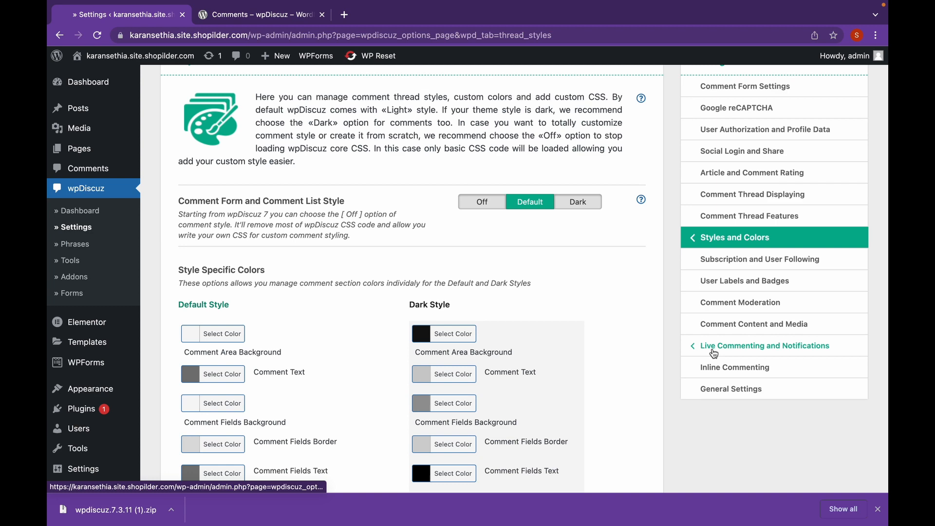
click(763, 345)
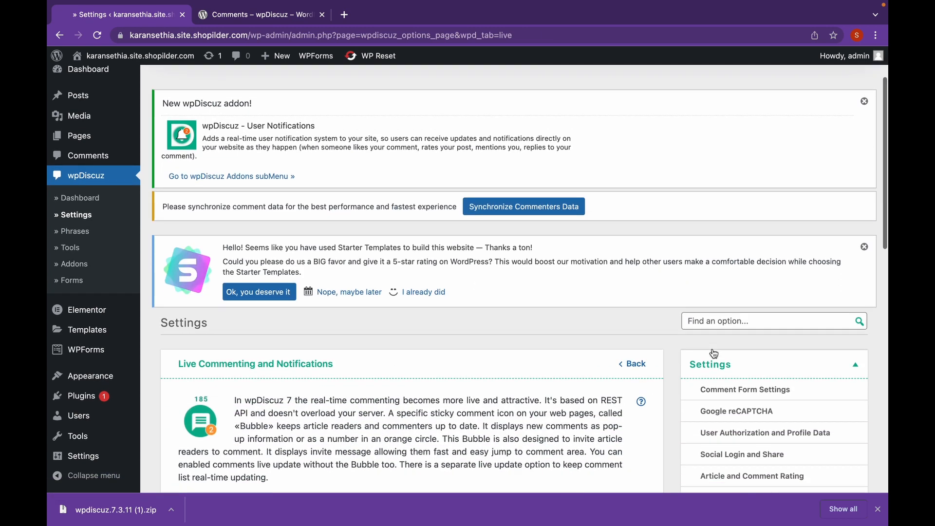
scroll(down, 3)
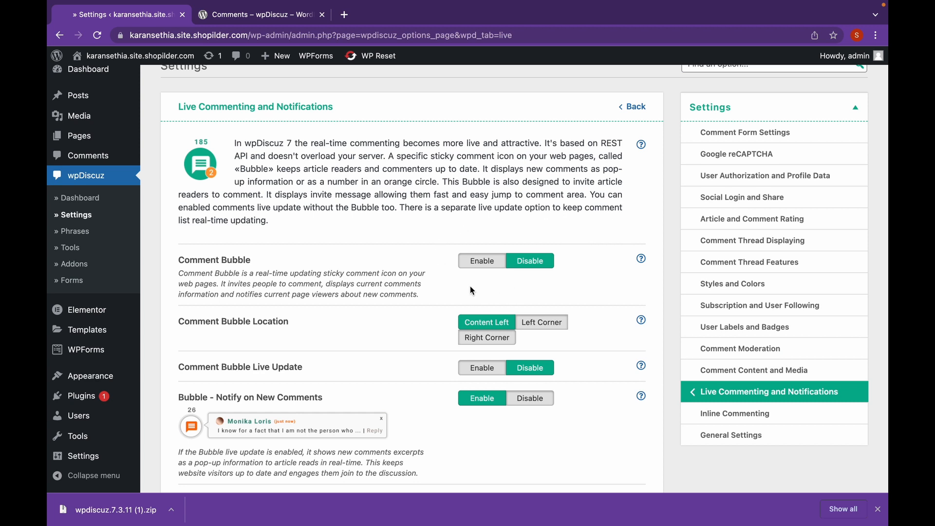
mouse_move(489, 268)
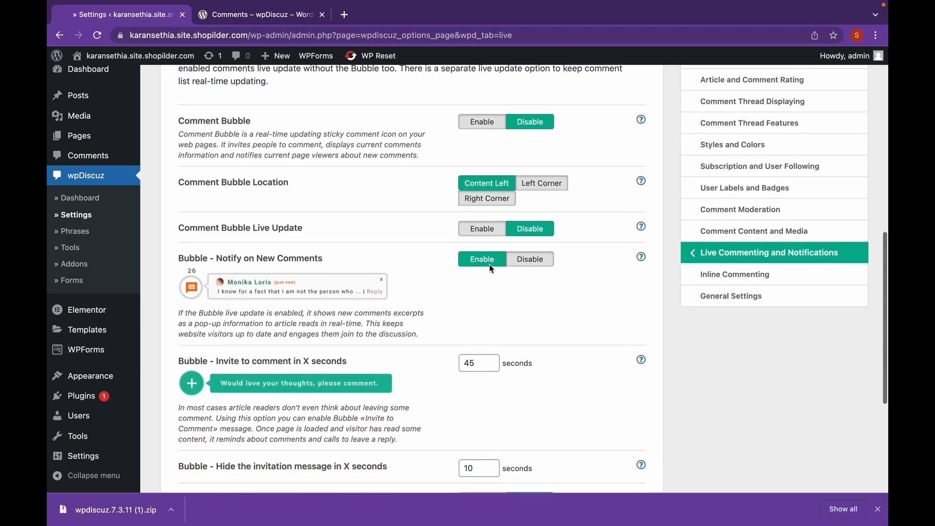
scroll(down, 3)
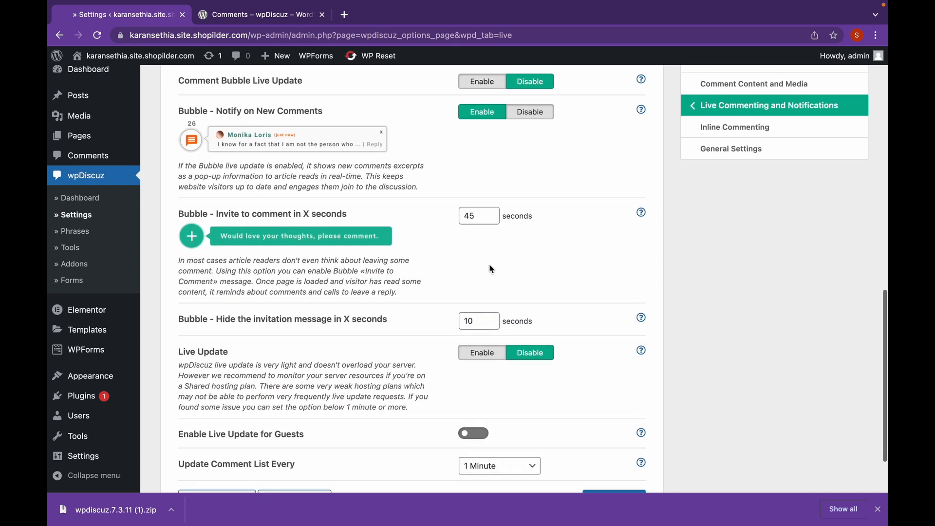
scroll(down, 3)
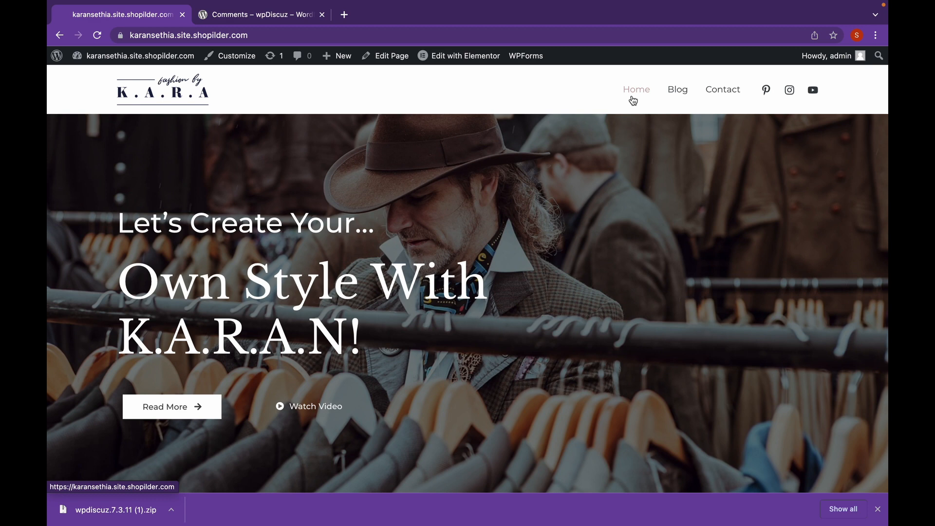
Go to the Blog page and scroll down to the Summer Dressings post's comment section.
click(677, 89)
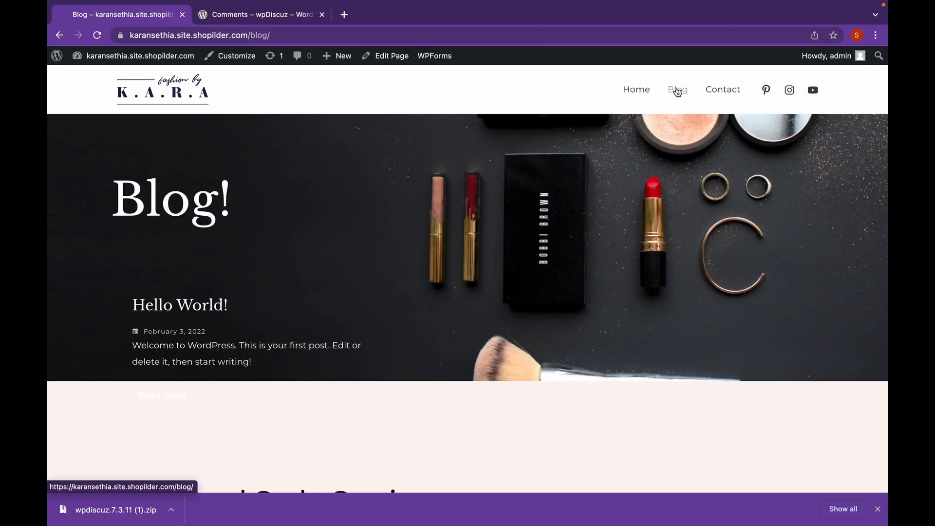
scroll(down, 3)
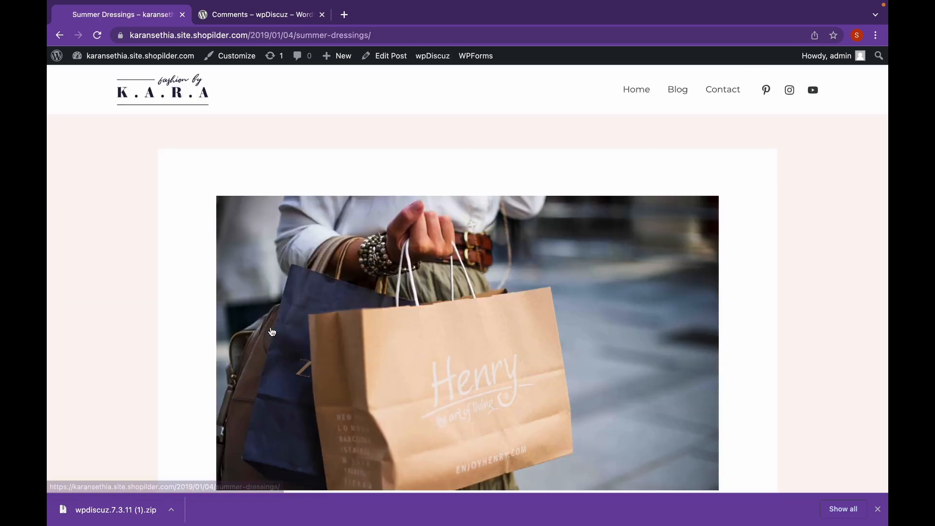
scroll(down, 3)
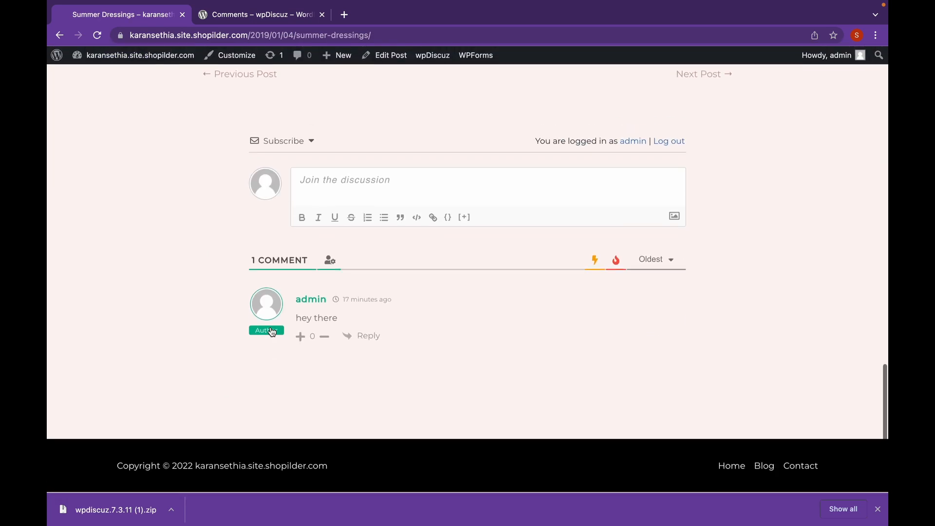
mouse_move(472, 323)
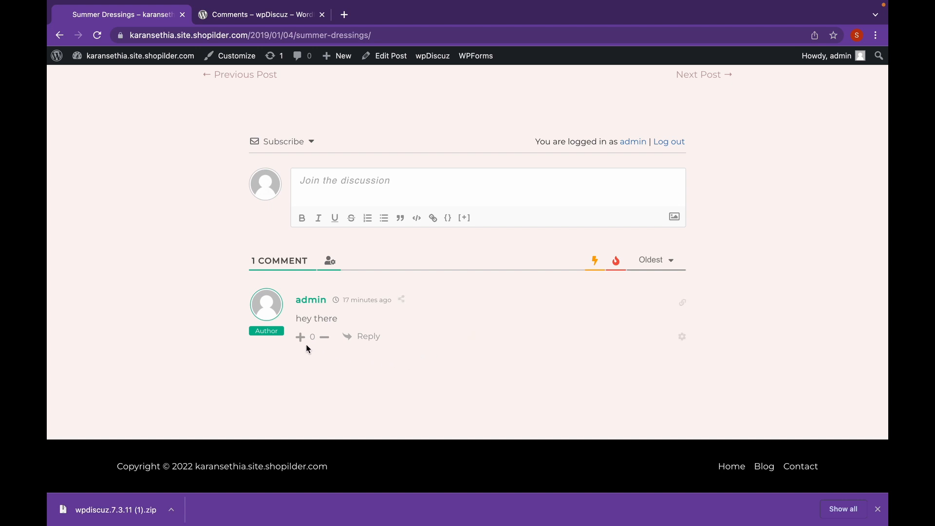
Try voting the admin comment up and down (refused on own comment), then expand the new-comment form.
click(301, 337)
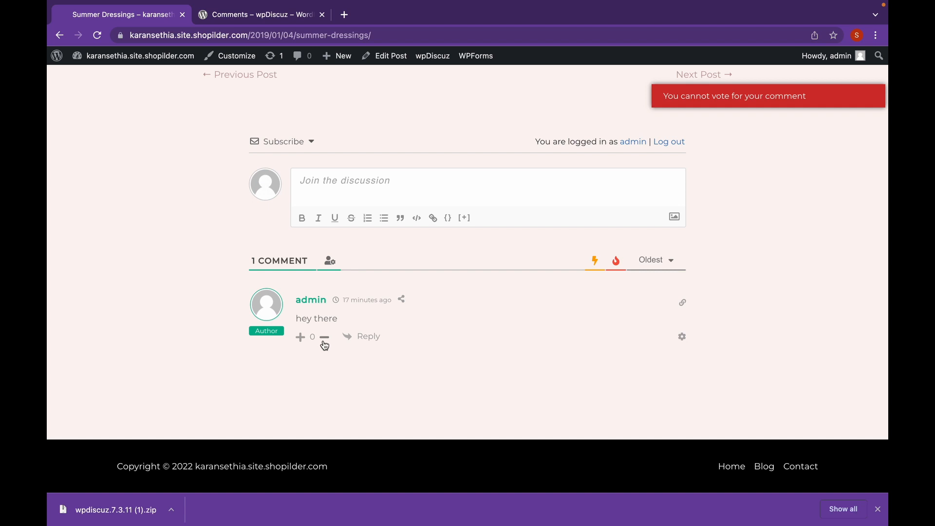
click(401, 299)
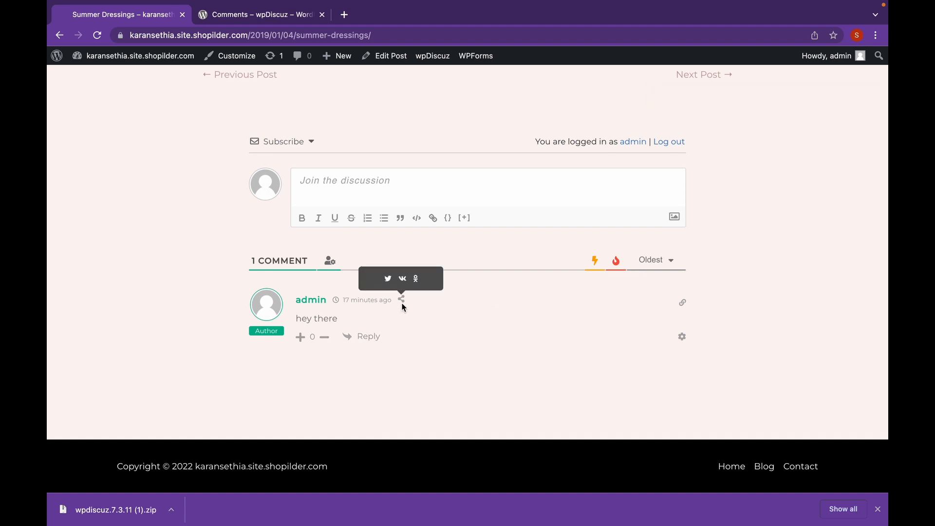
mouse_move(626, 310)
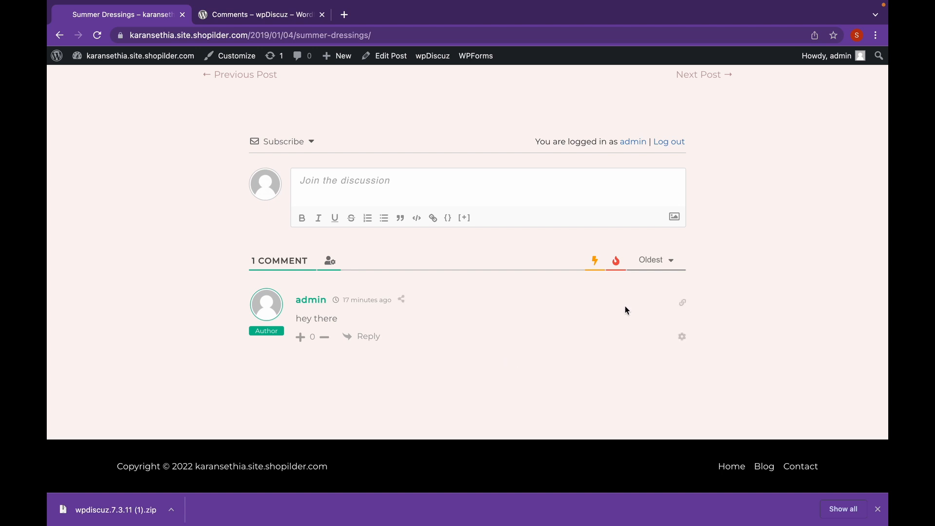
click(487, 194)
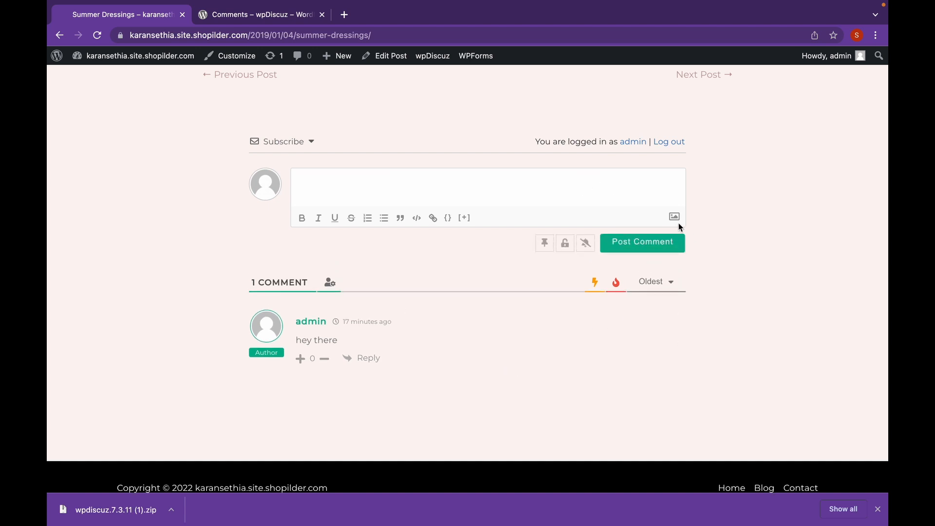
mouse_move(674, 217)
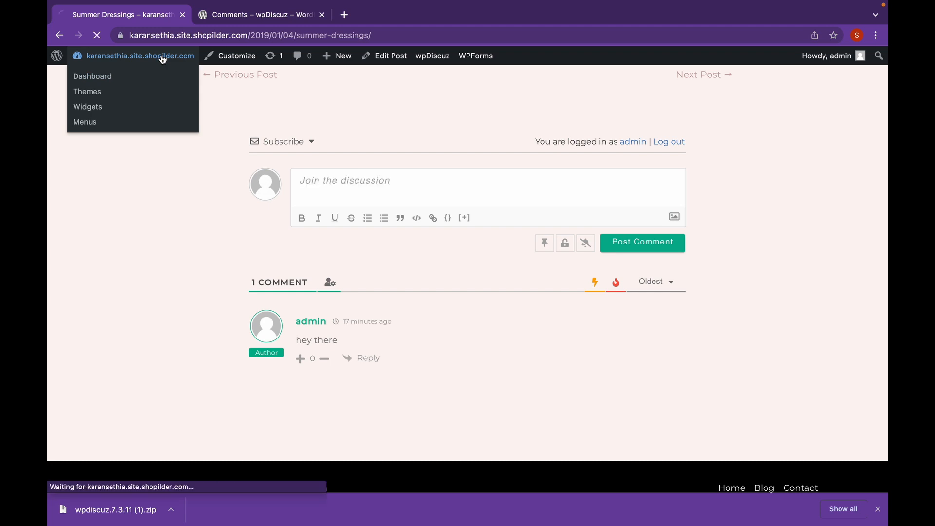
From Installed Plugins, reach wpDiscuz Settings and its General Settings card.
click(91, 76)
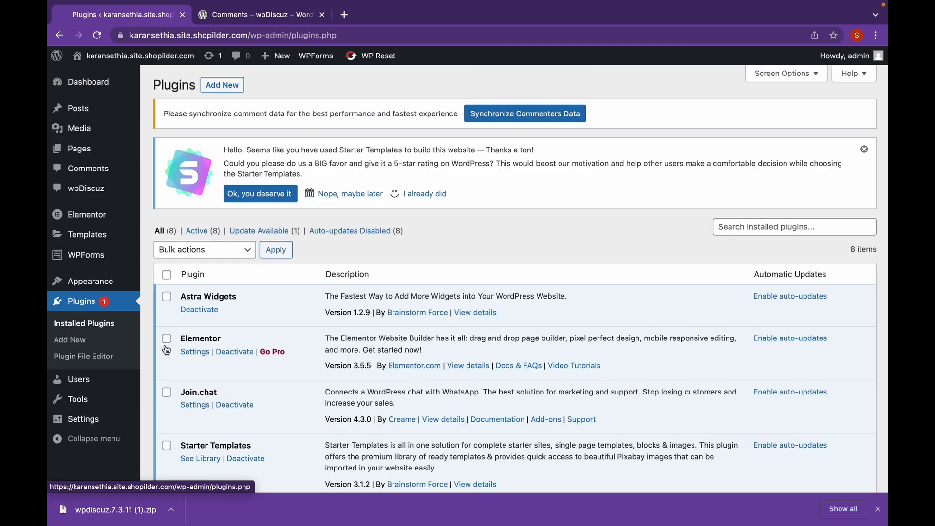
scroll(down, 3)
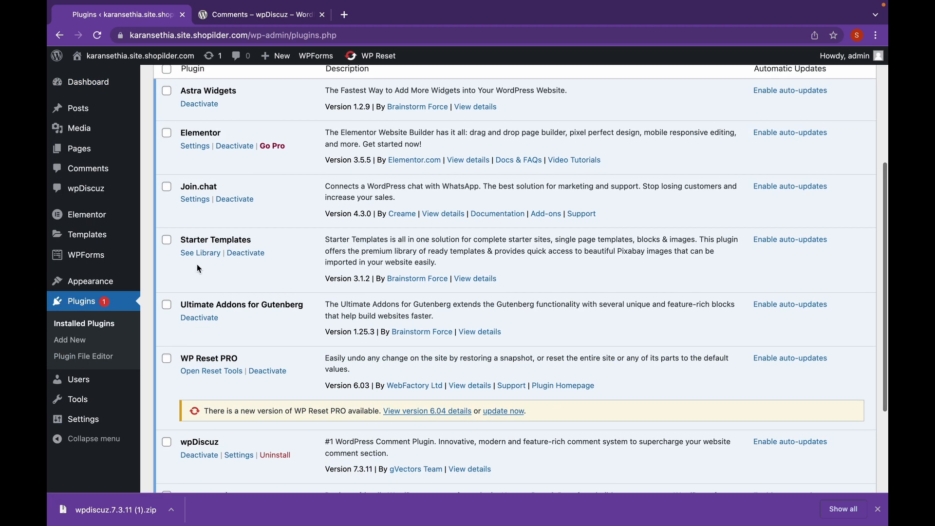
scroll(down, 3)
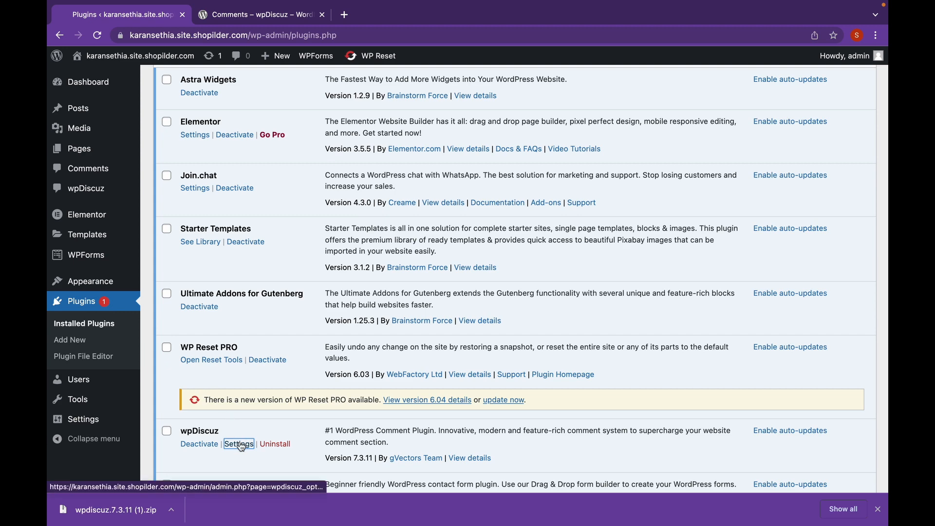
click(238, 444)
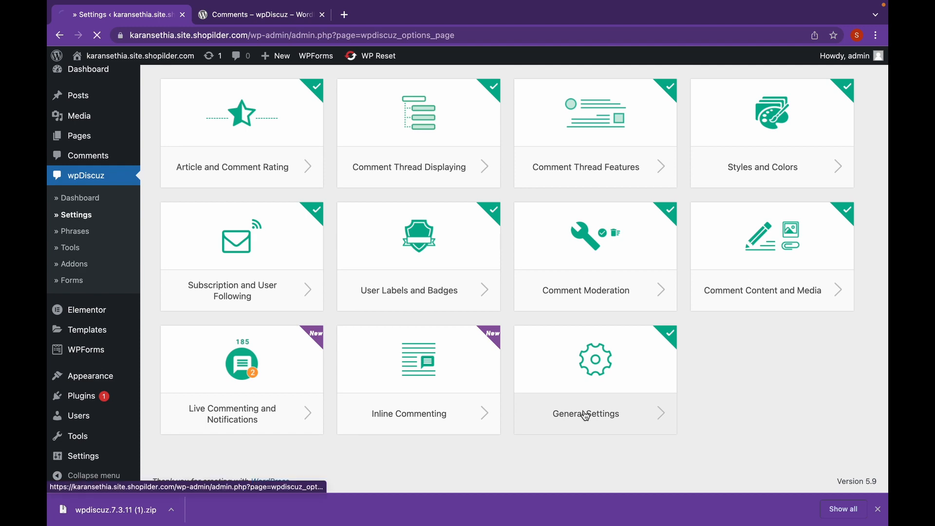
click(585, 413)
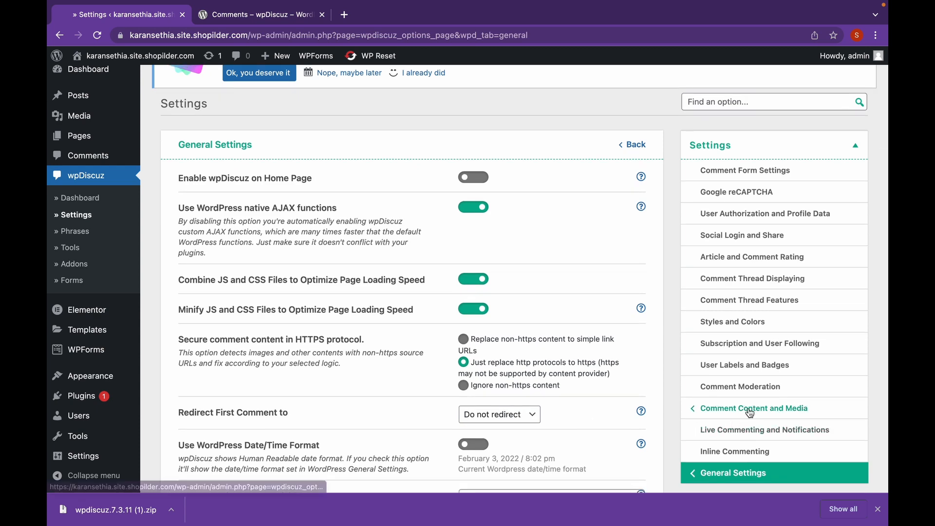
In Comment Content and Media, switch off Enable Media Uploading and Allow Media Uploading for Guests.
click(752, 408)
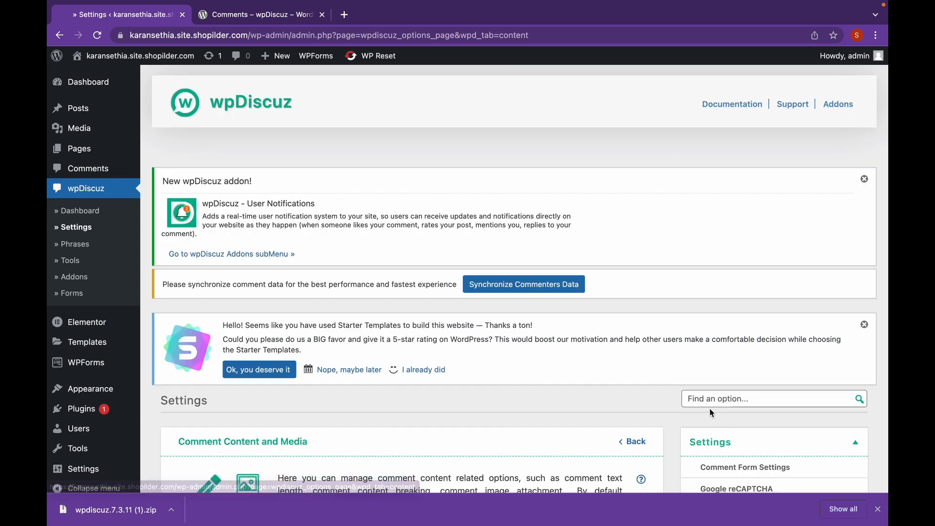
scroll(down, 3)
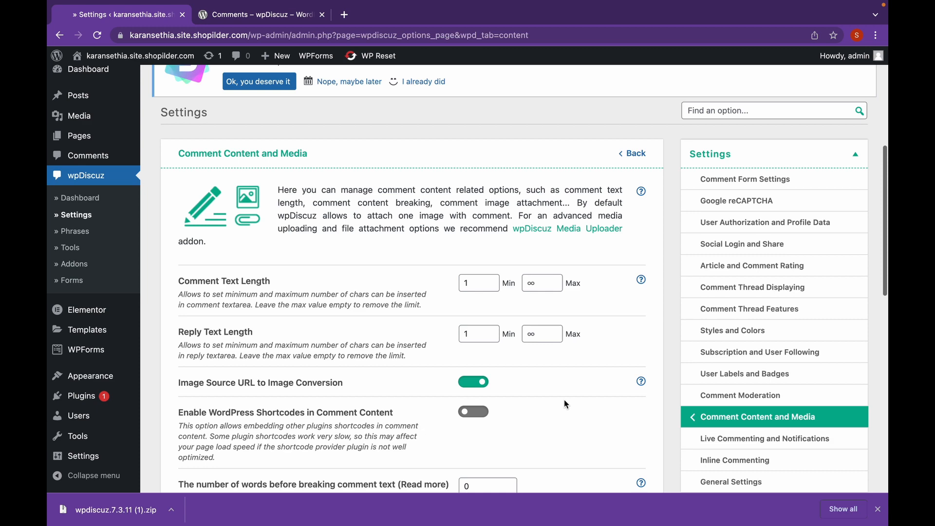
scroll(down, 3)
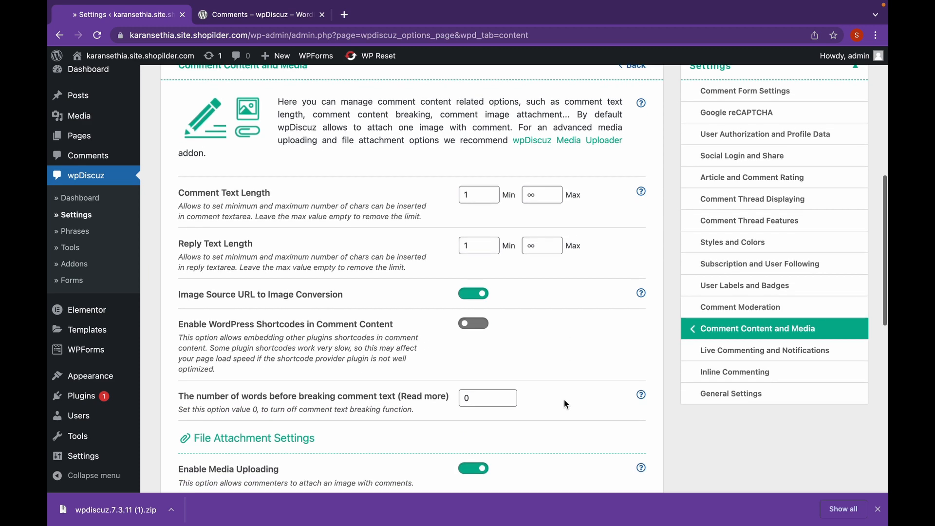
scroll(down, 3)
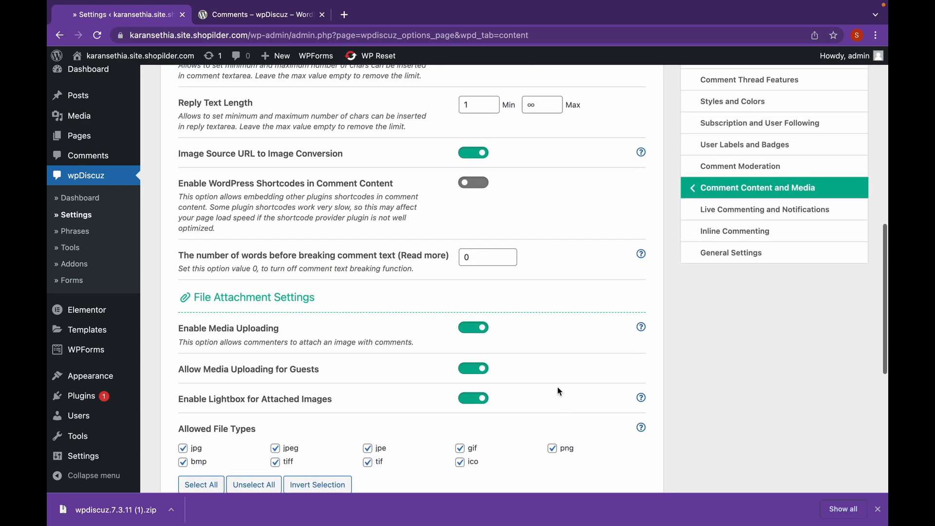
click(473, 328)
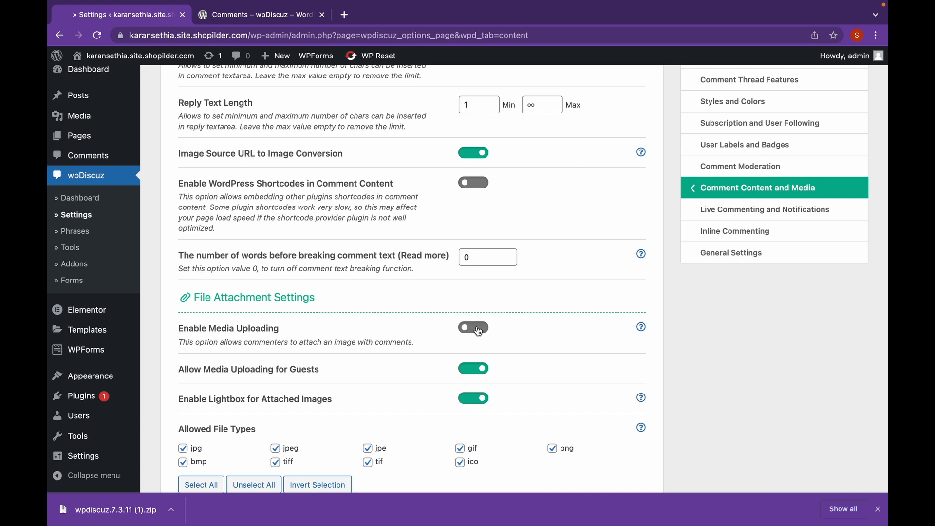
click(473, 368)
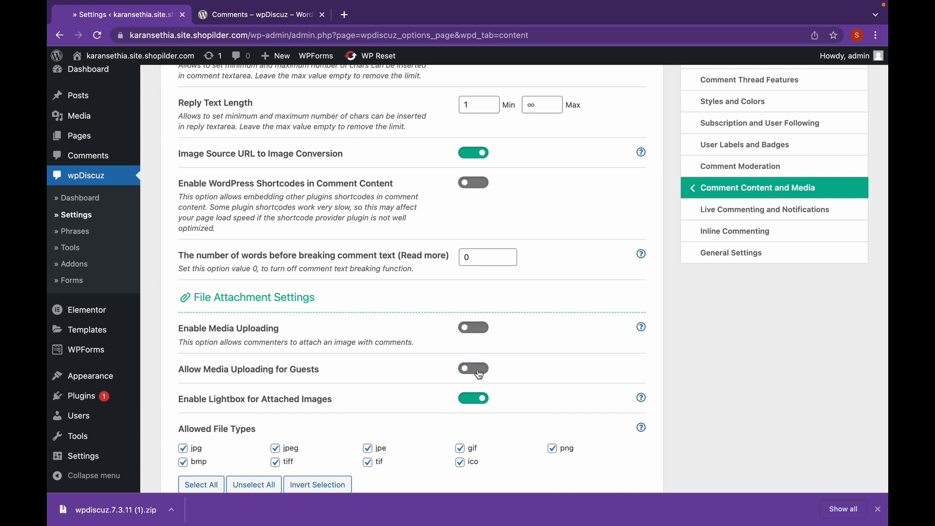
Switch off Enable Lightbox for attached images and save the media settings.
scroll(down, 3)
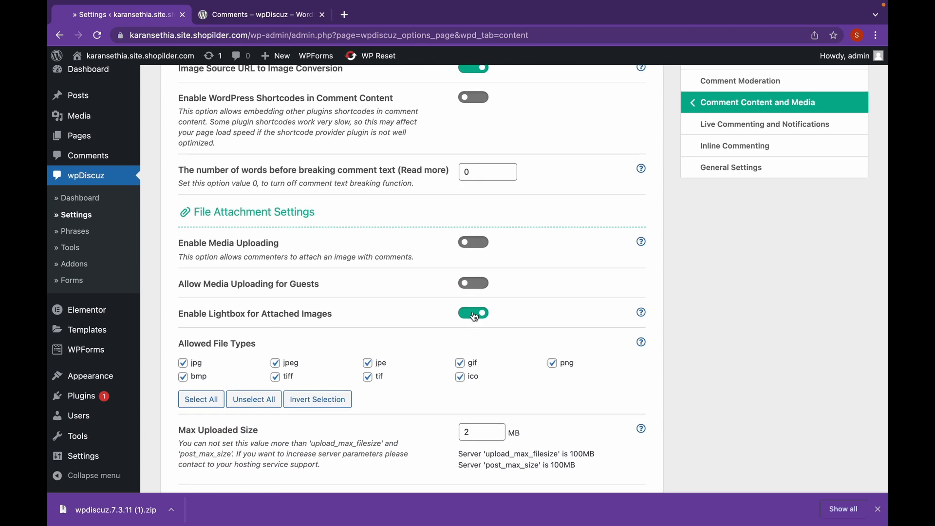
scroll(down, 3)
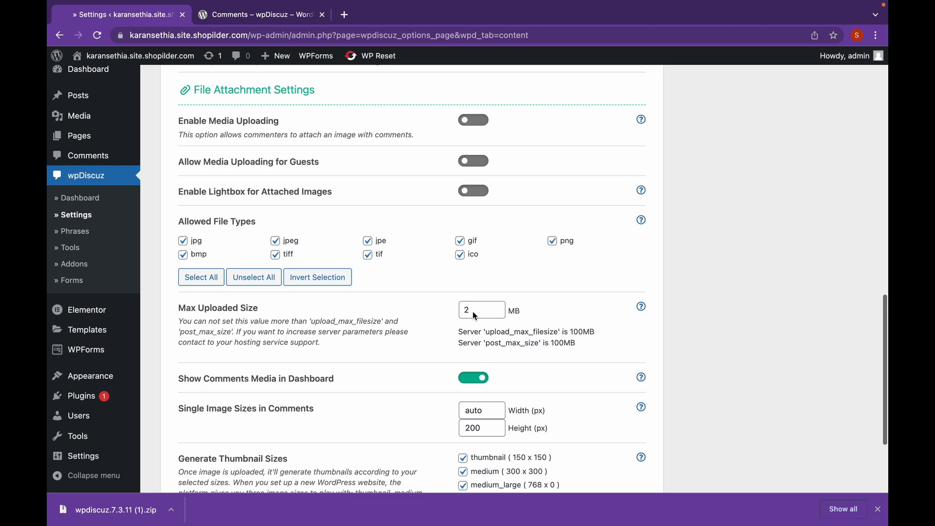
scroll(down, 3)
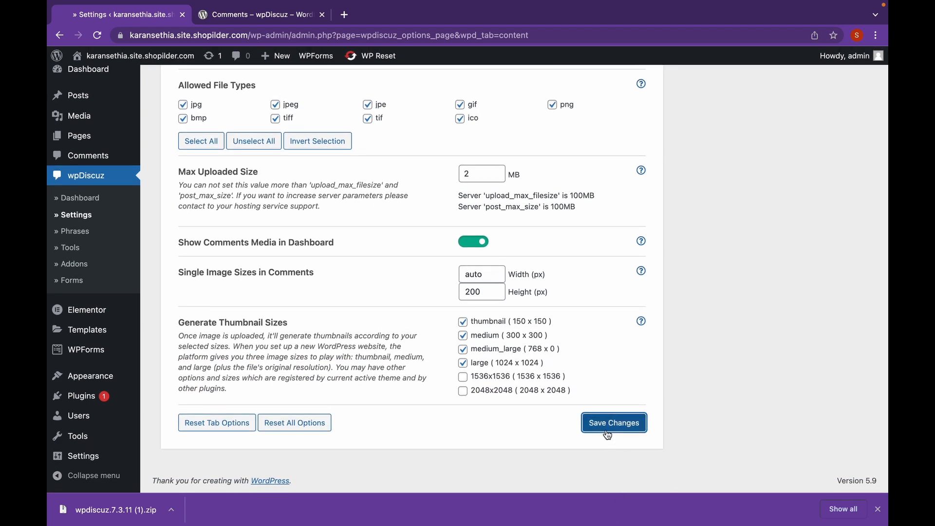
click(612, 421)
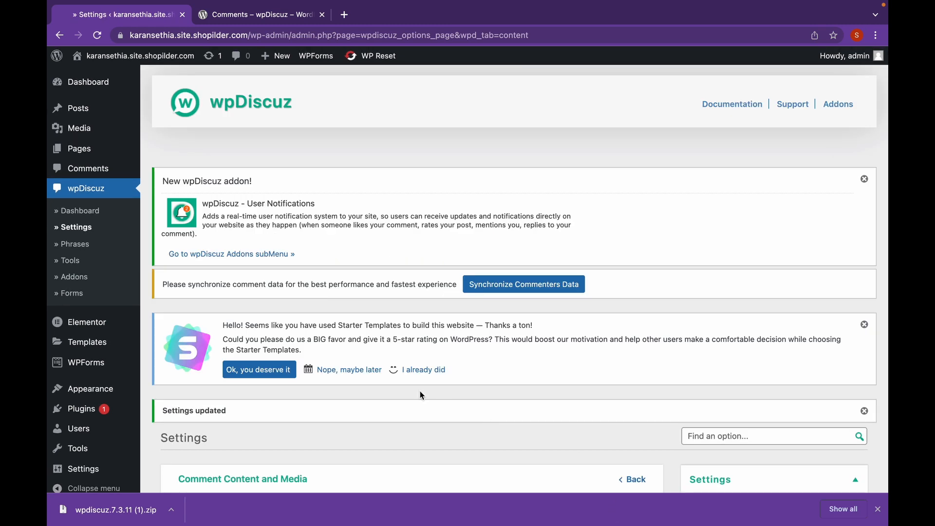